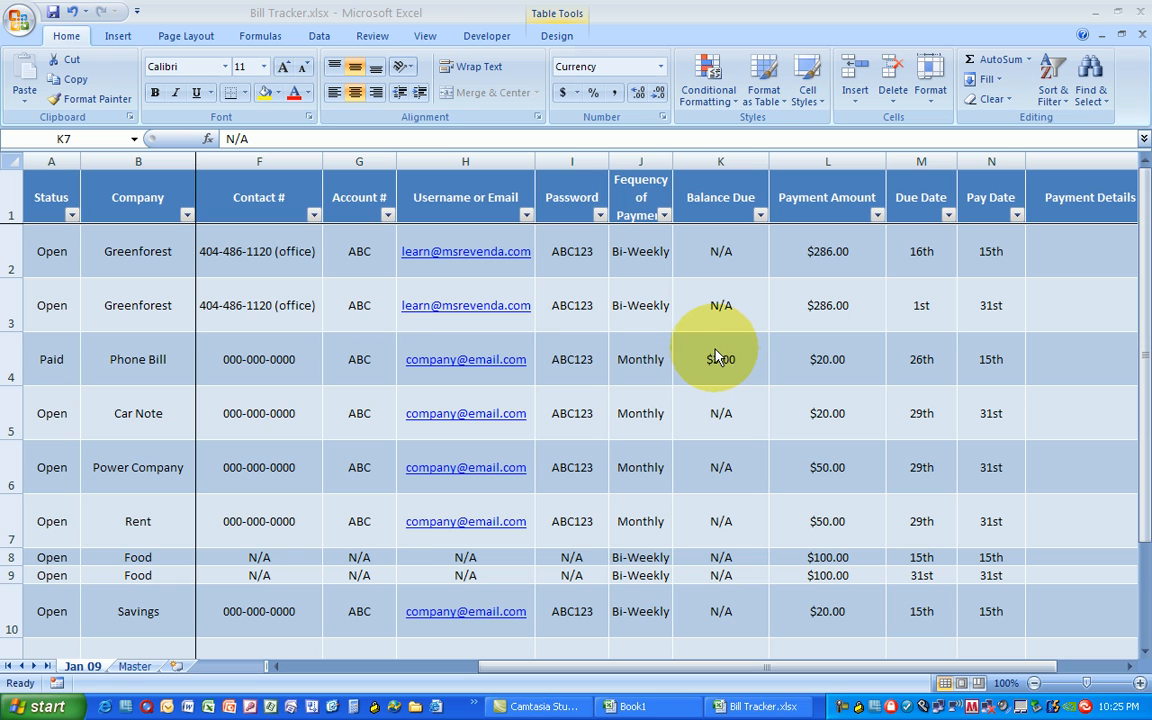
mouse_move(718, 358)
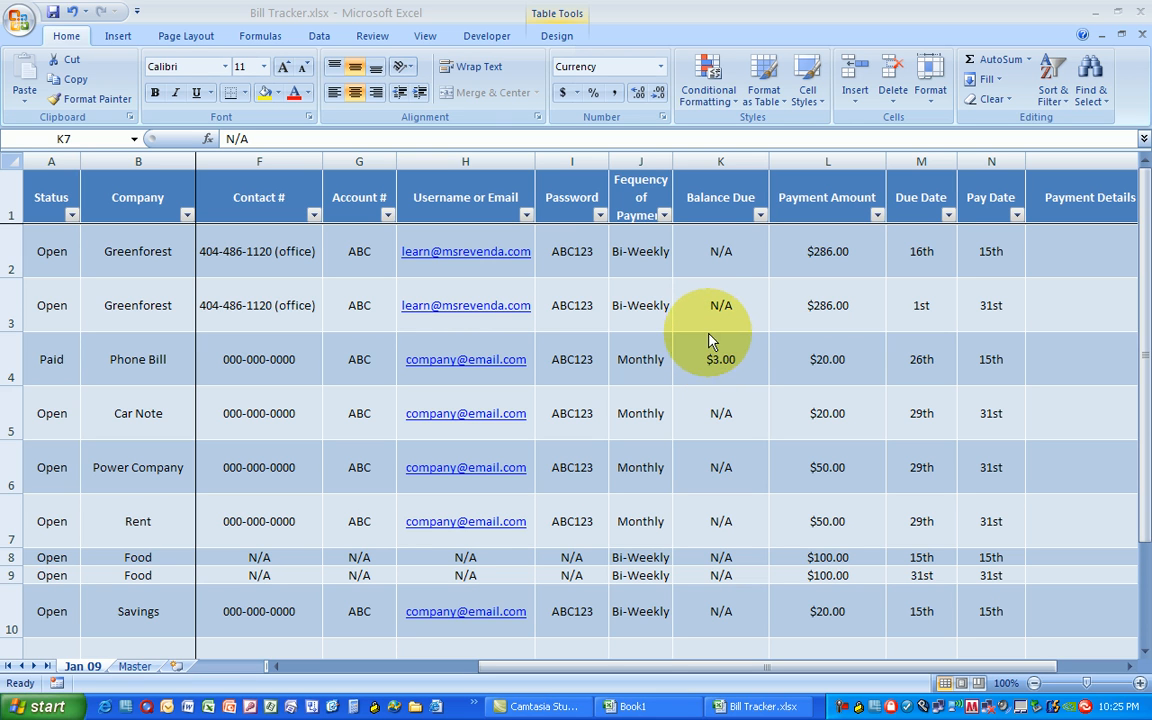
mouse_move(715, 325)
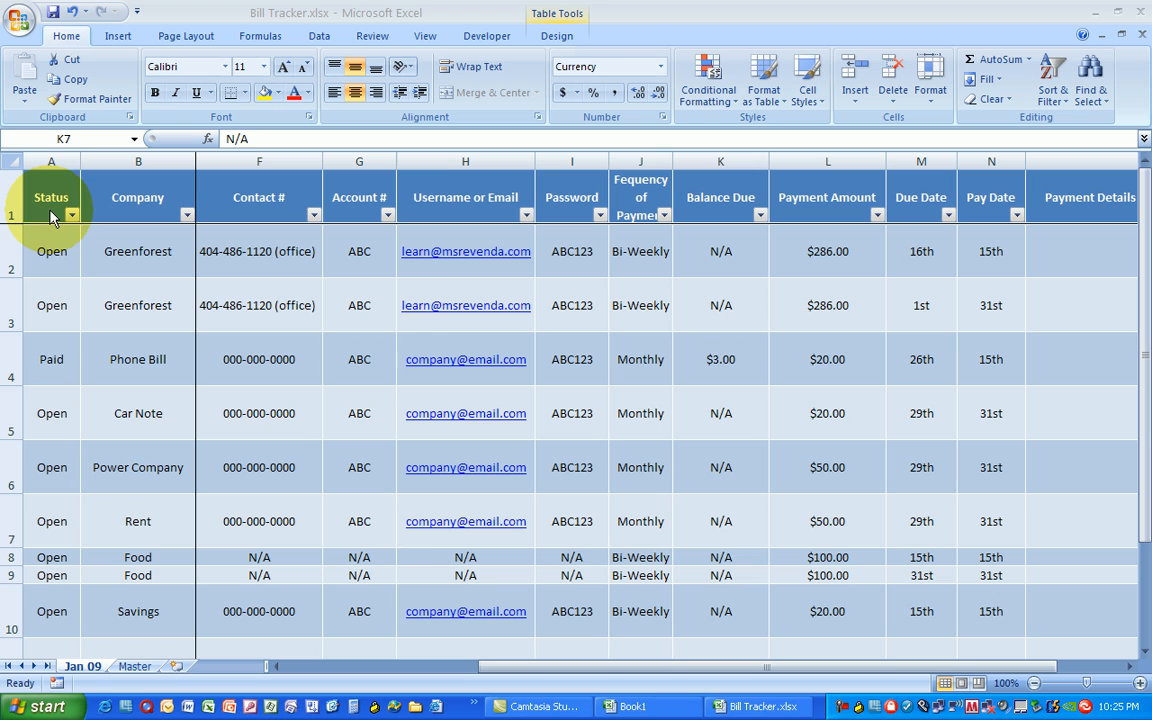
Step: Show the J2 frequency options (Weekly, Bi-Weekly, Monthly, Fixed, Yearly) for the first Greenforest bill
left_click(51, 251)
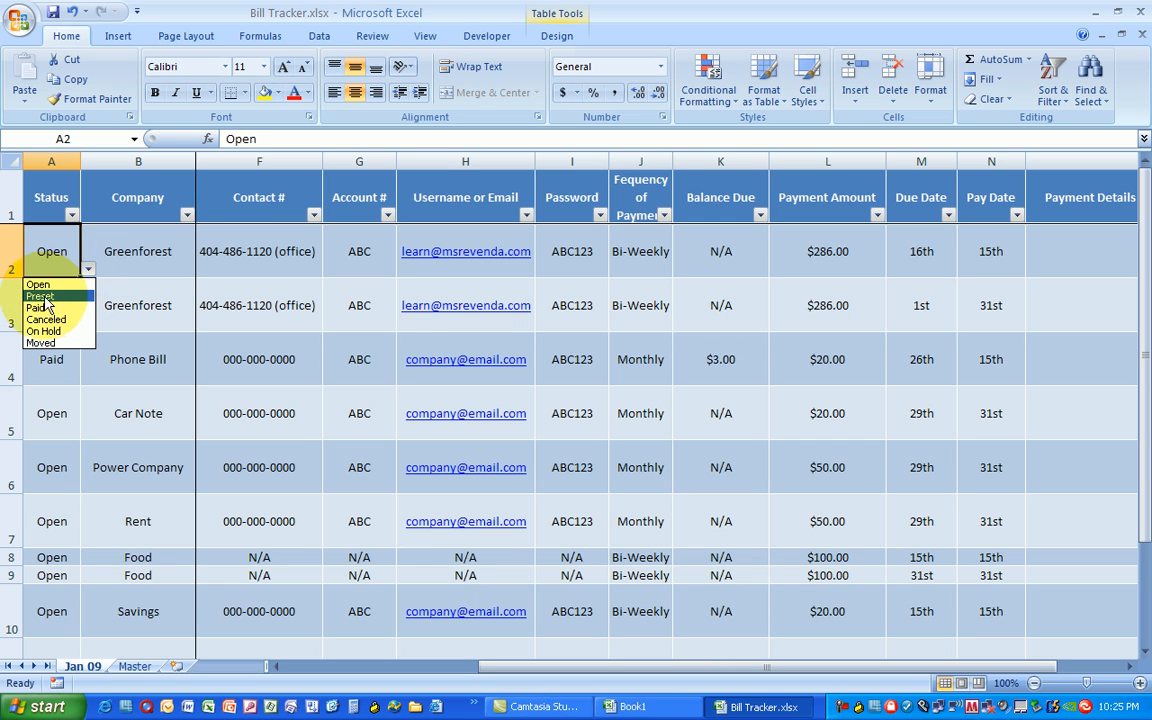
mouse_move(58, 305)
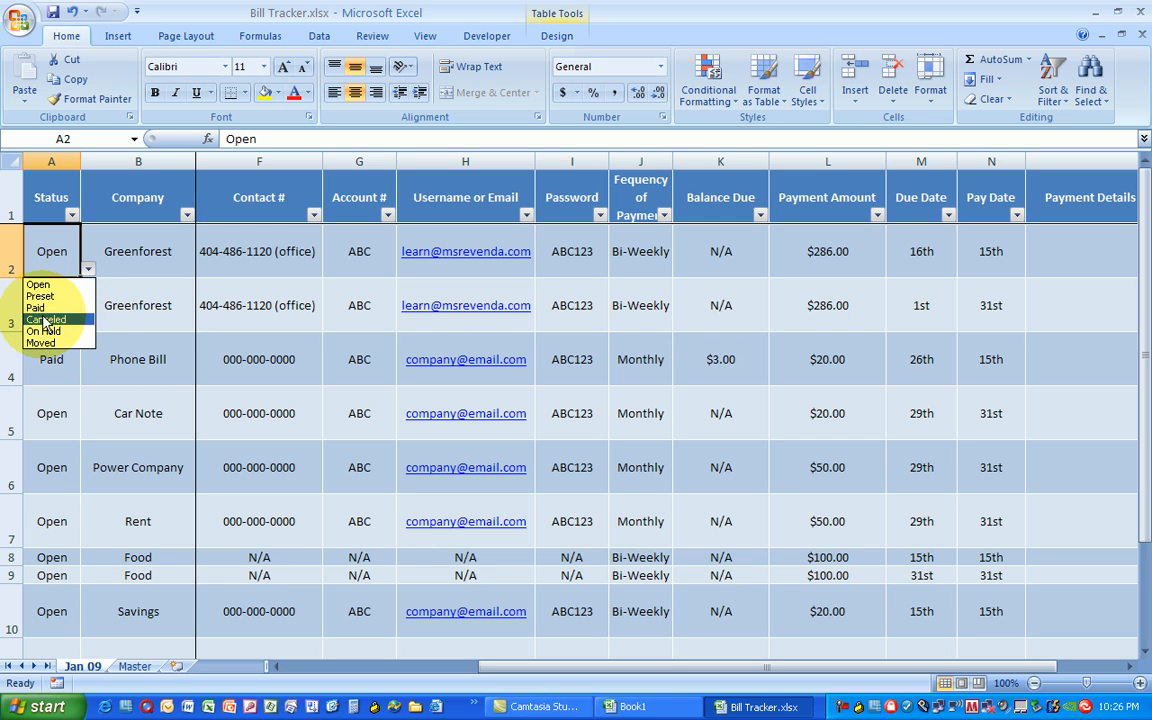
mouse_move(45, 343)
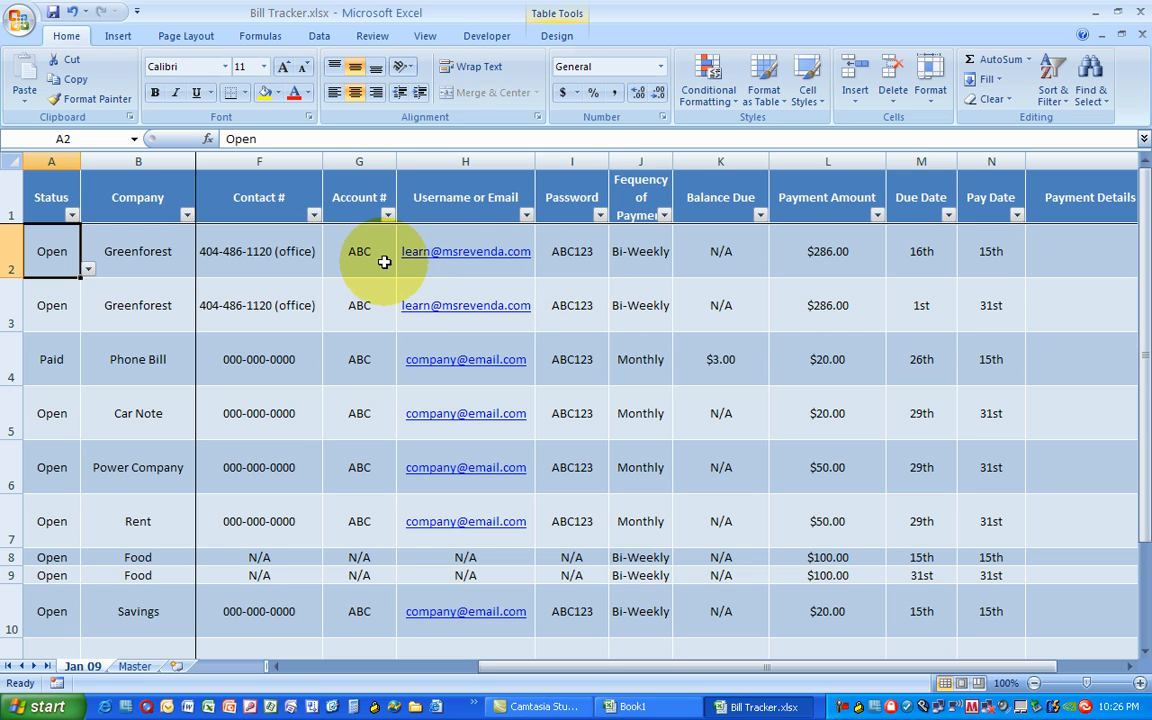
mouse_move(370, 262)
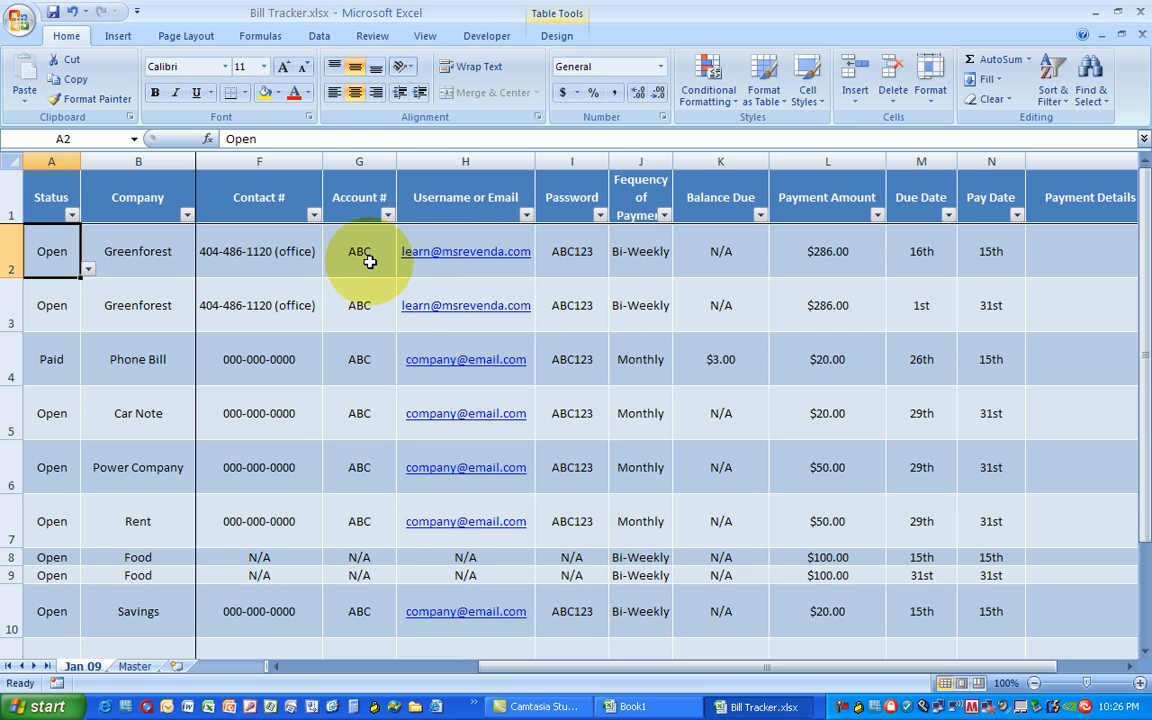
left_click(359, 251)
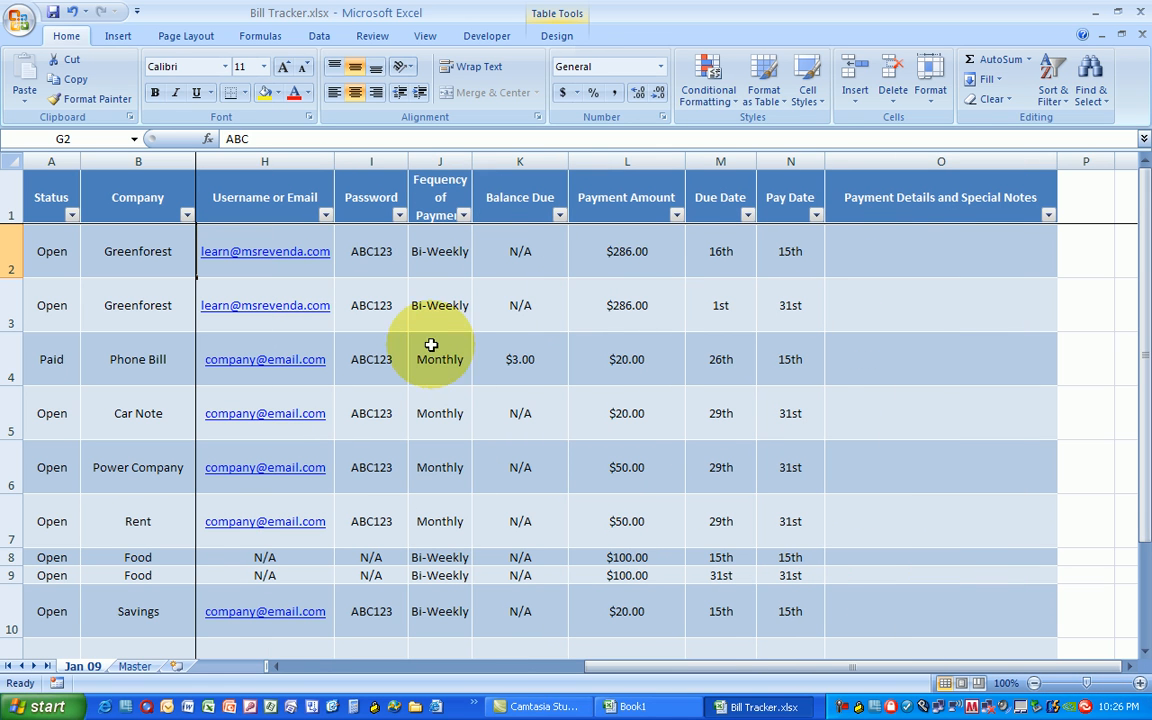
left_click(440, 251)
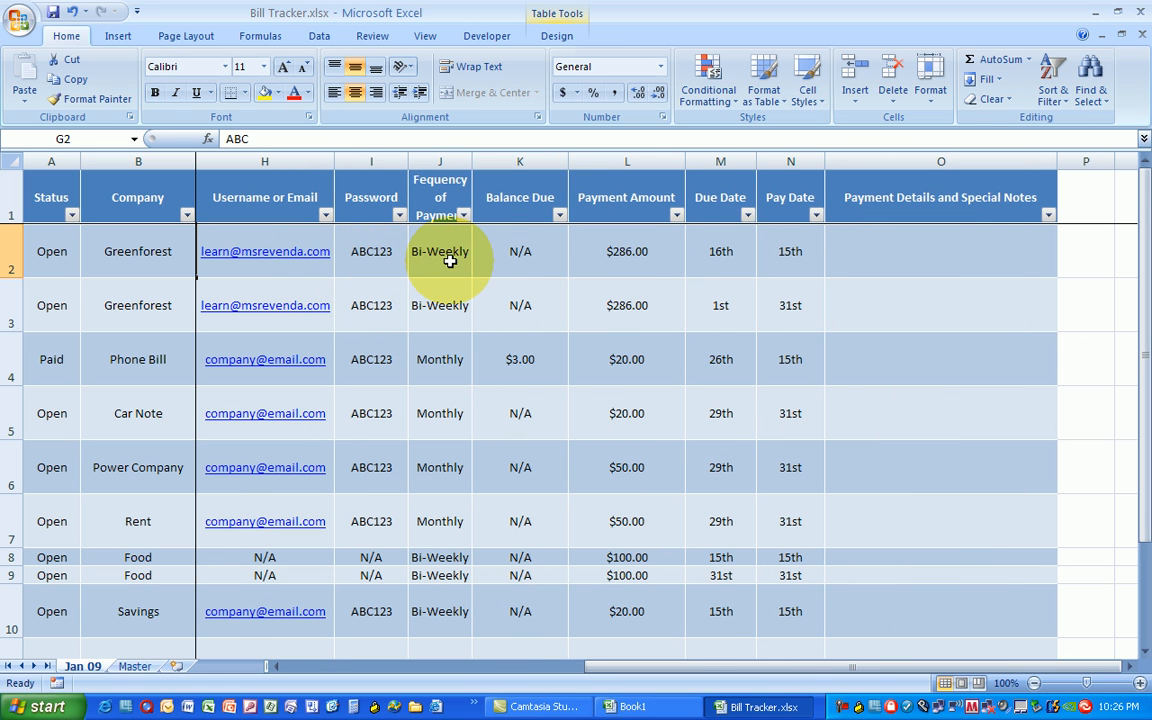
left_click(439, 251)
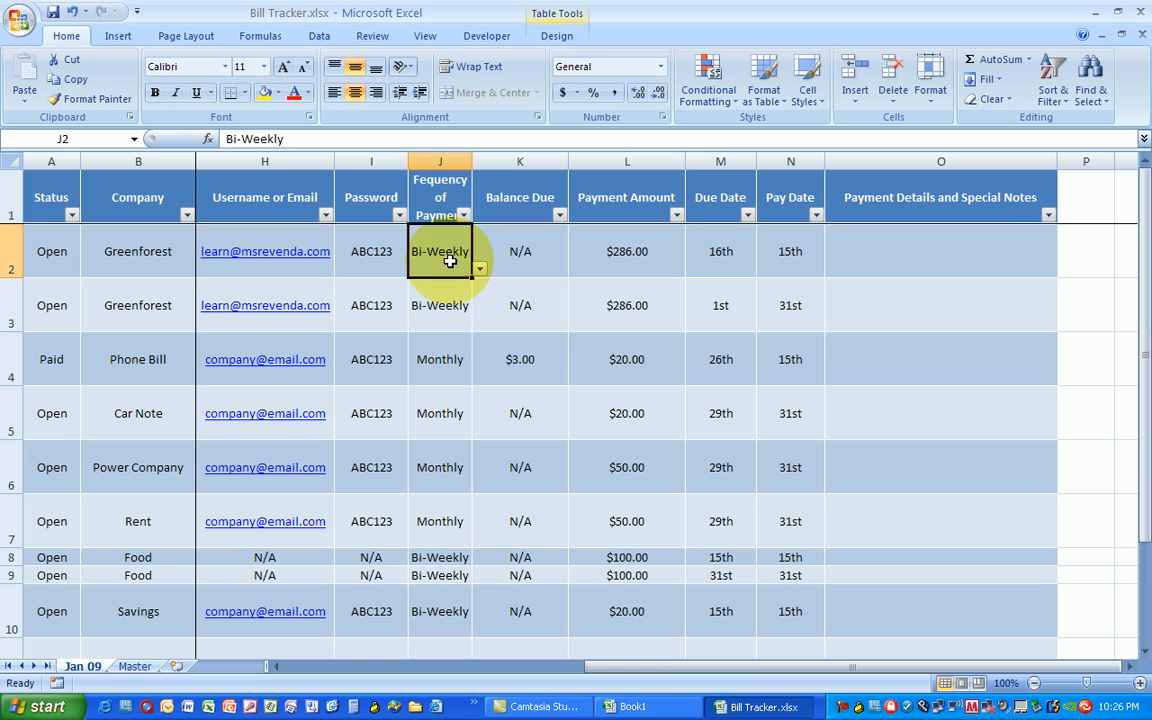
left_click(479, 268)
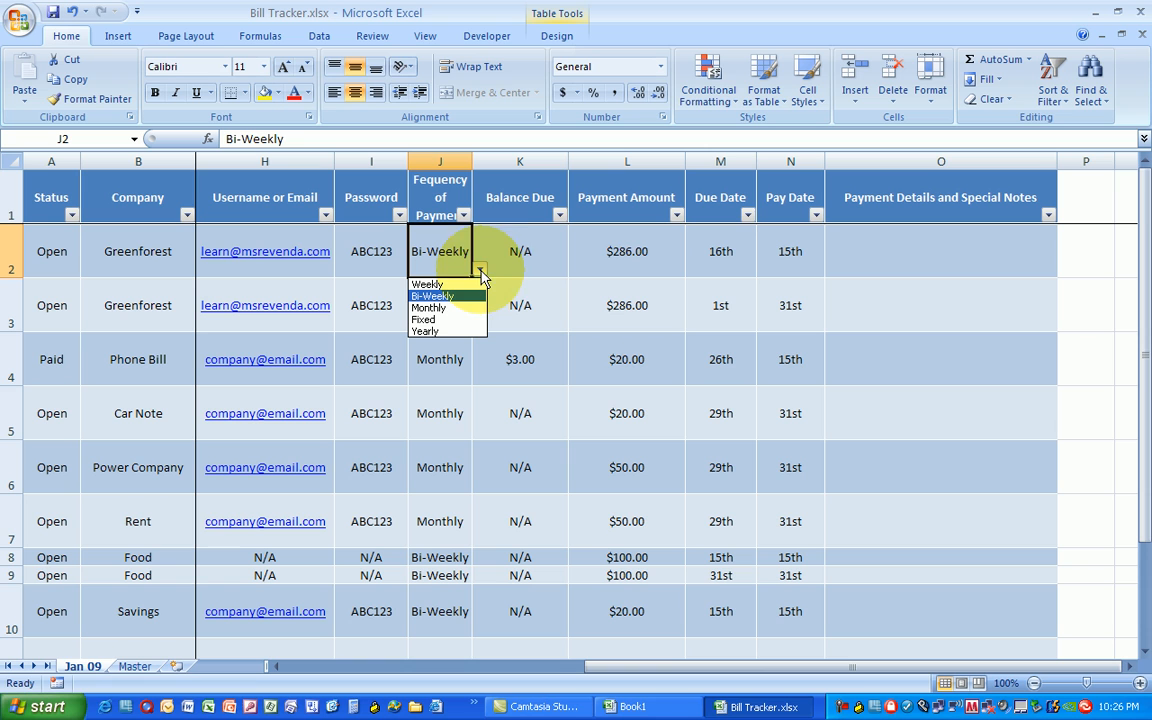
mouse_move(520, 267)
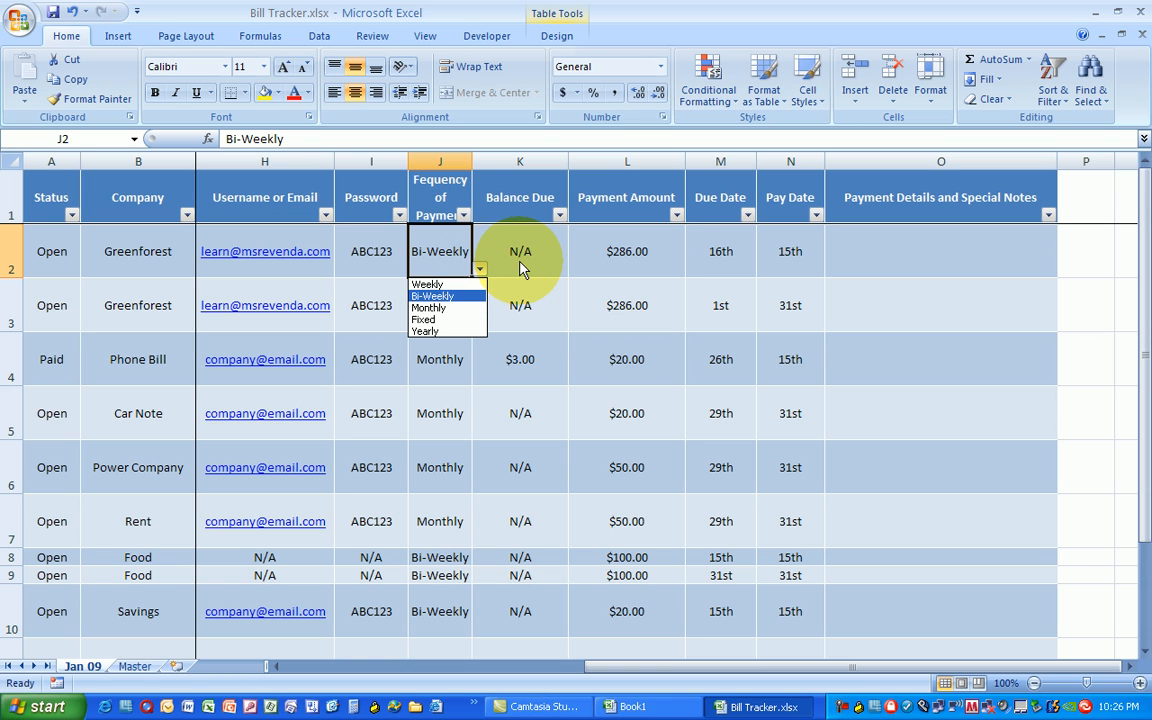
Step: Close the frequency list with Bi-Weekly unchanged, then browse Phone Bill and Greenforest cells
left_click(519, 251)
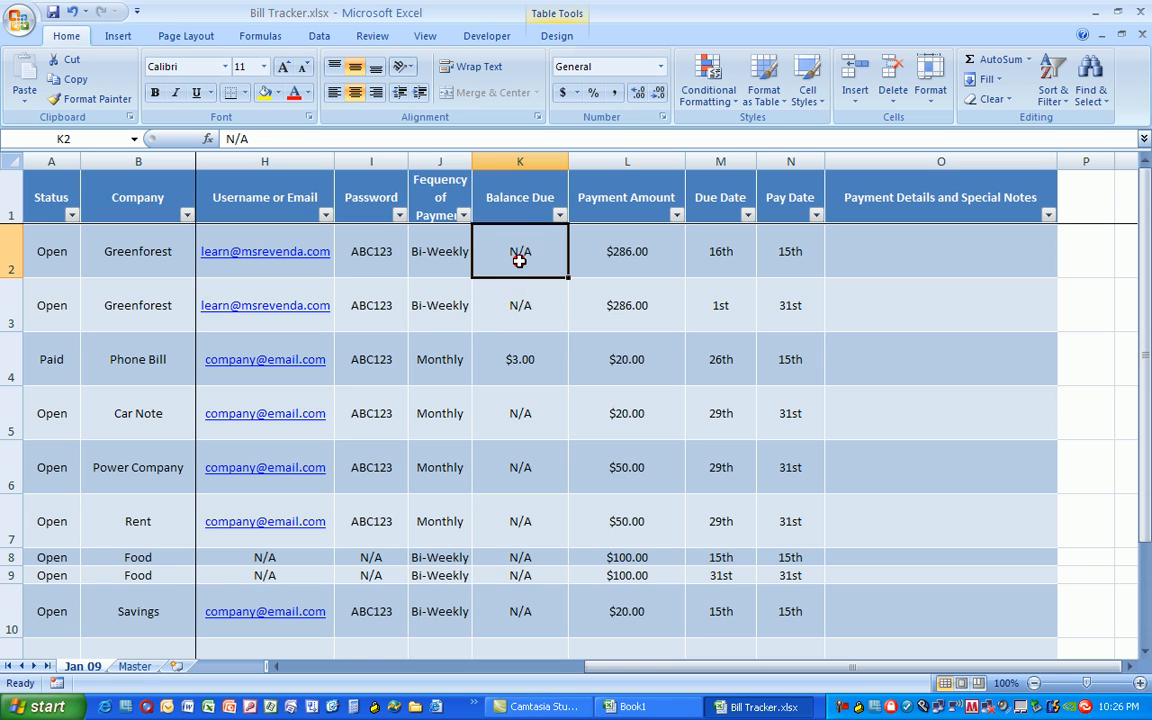
left_click(519, 359)
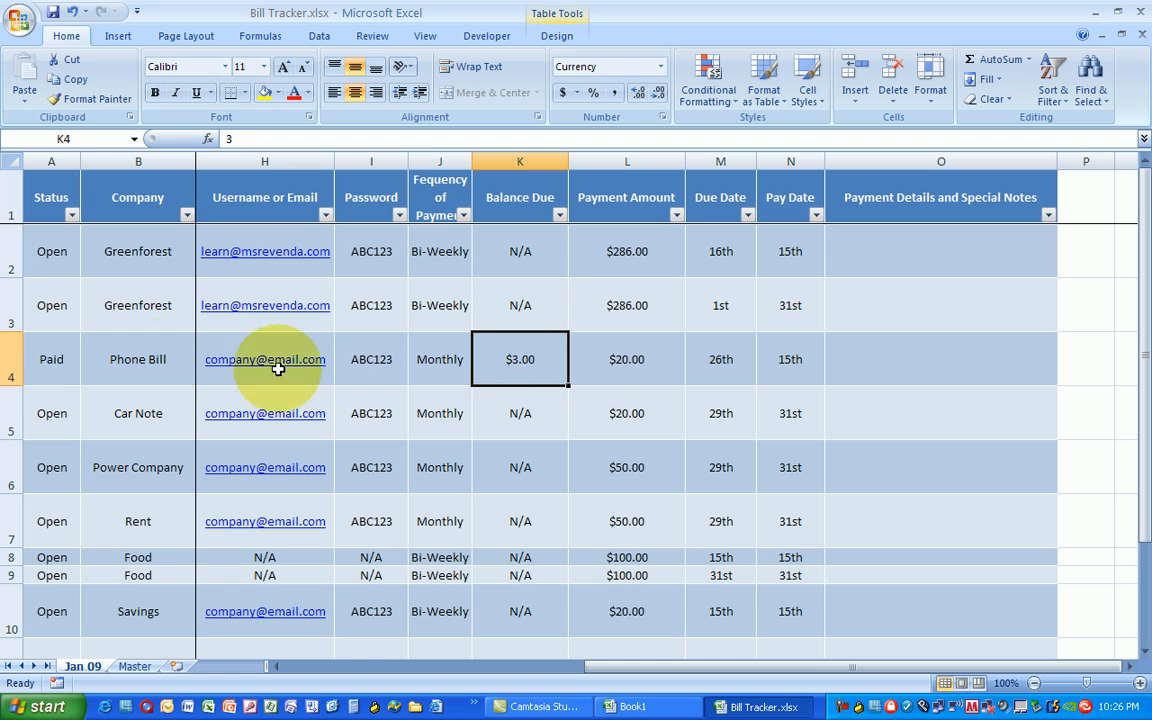
mouse_move(458, 369)
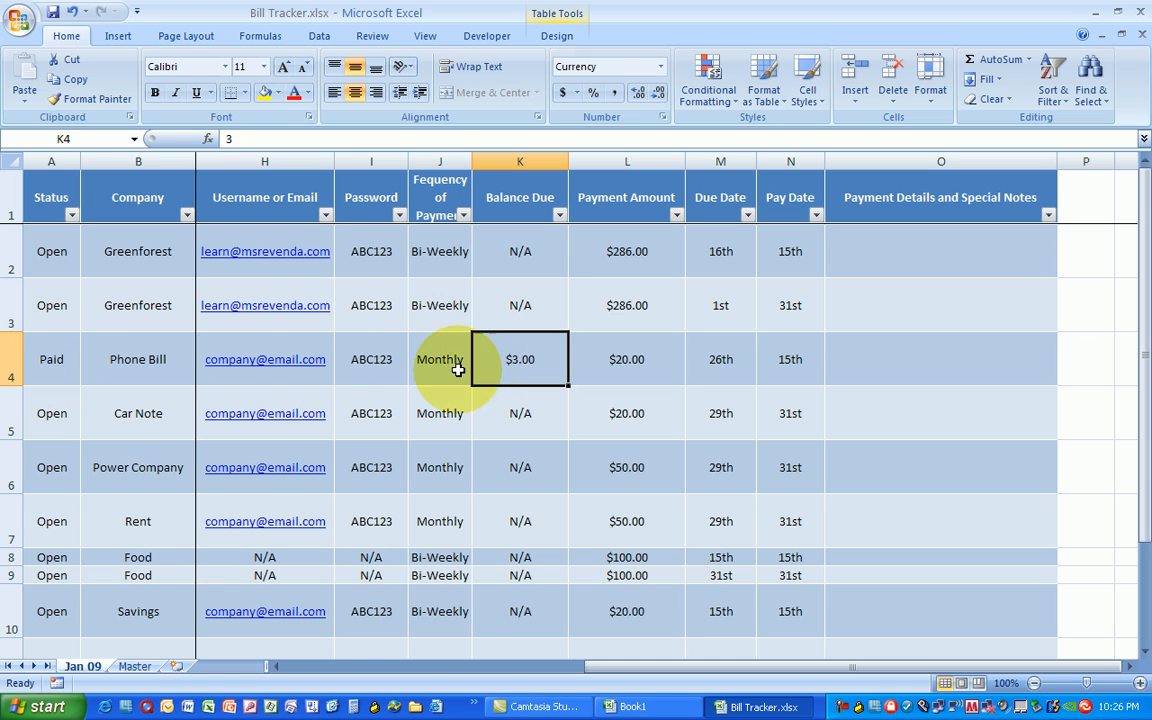
left_click(51, 359)
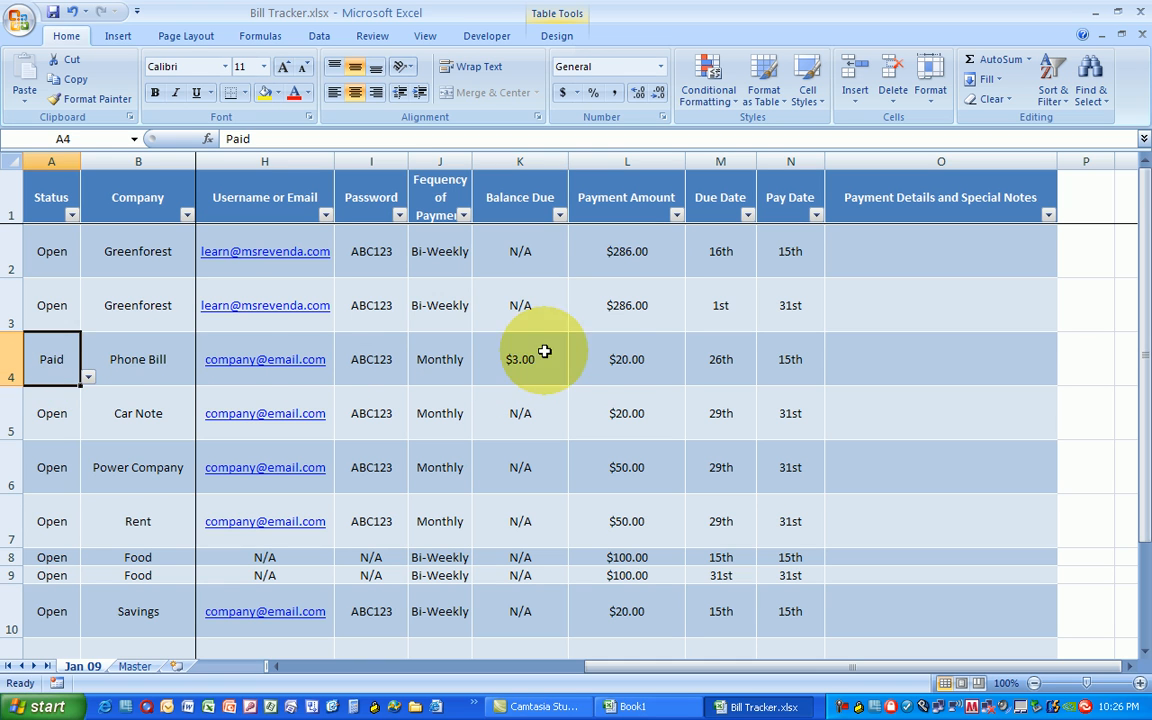
left_click(520, 359)
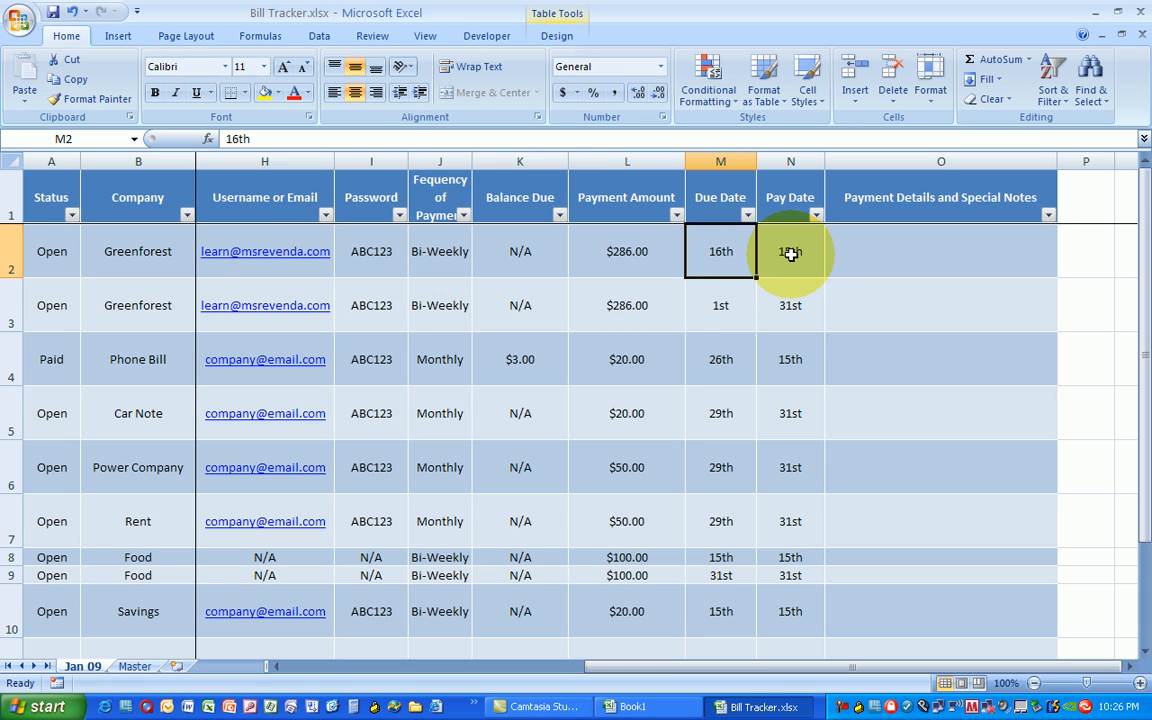
left_click(790, 251)
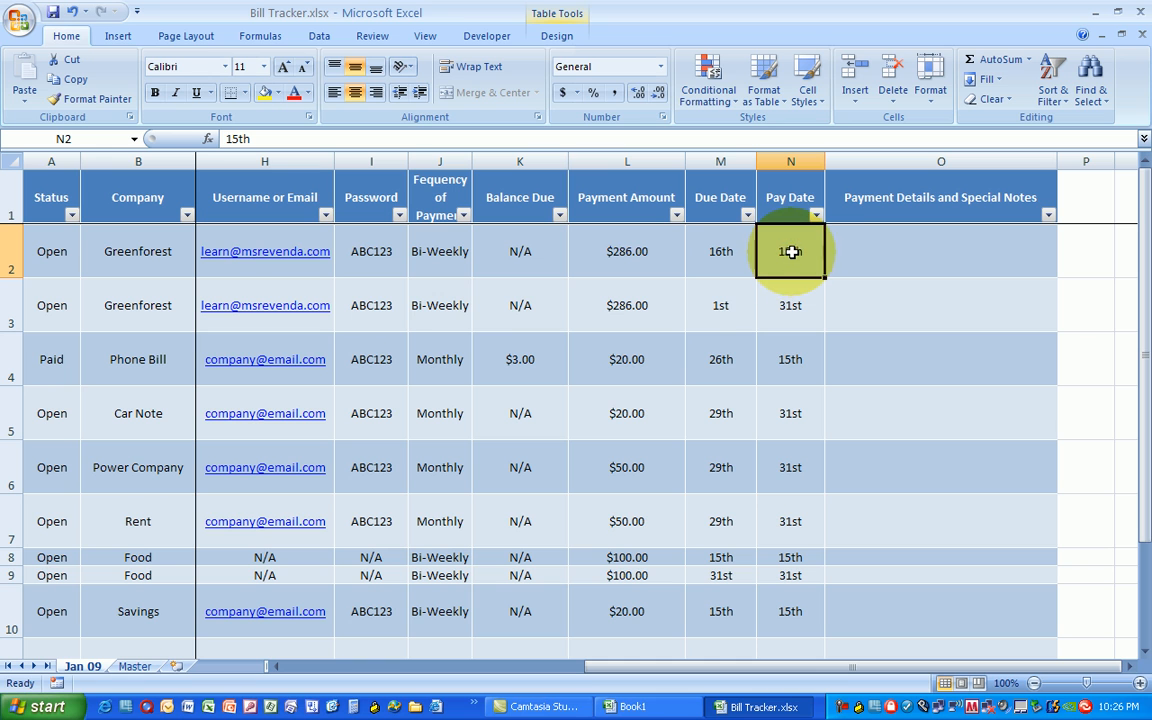
left_click(816, 214)
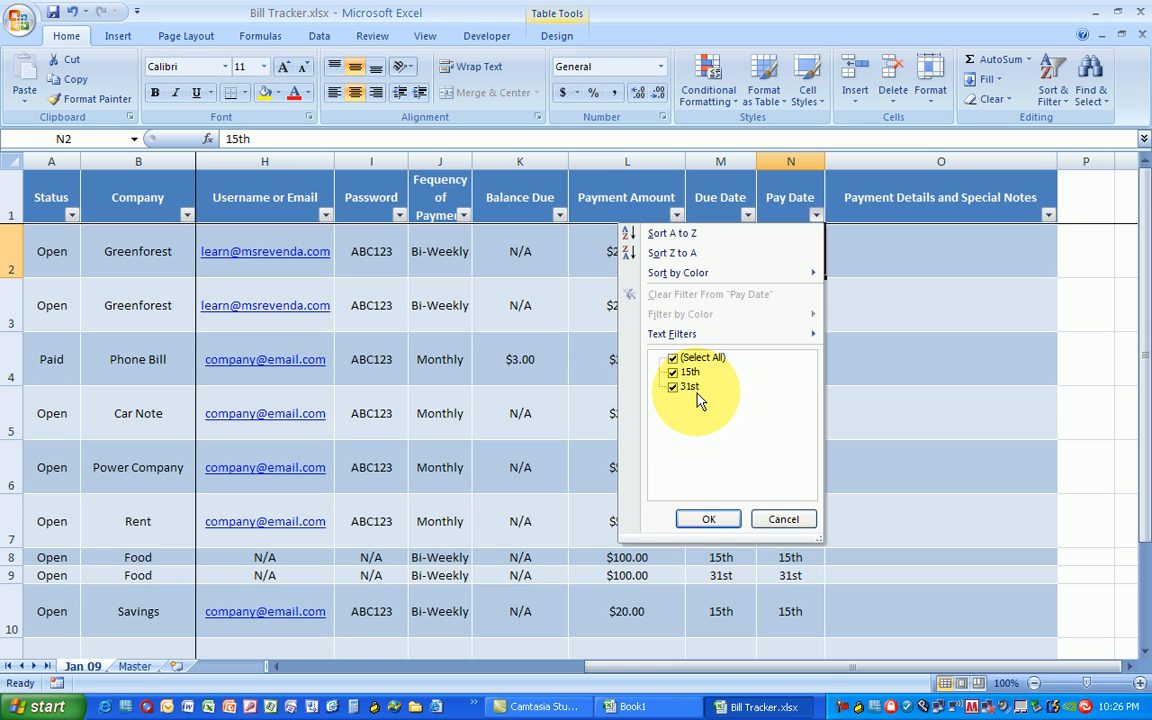
mouse_move(685, 390)
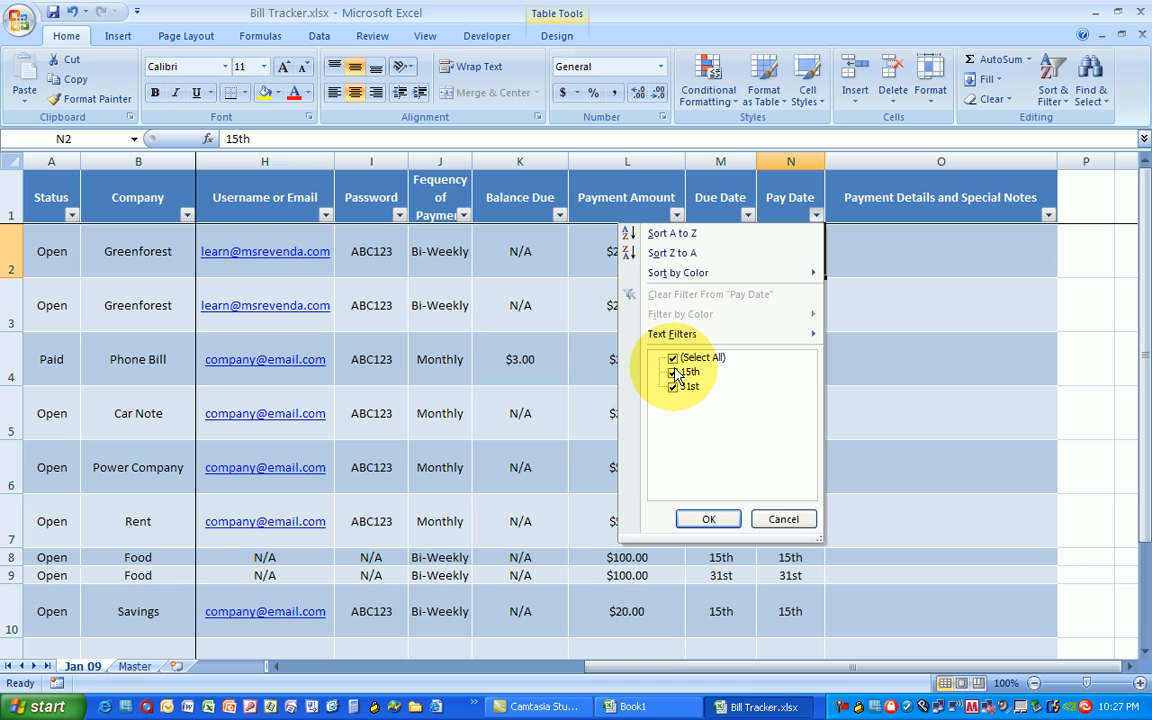
Step: Filter Pay Date to 15th only, showing 4 of 10 bills totaling $426.00
left_click(673, 386)
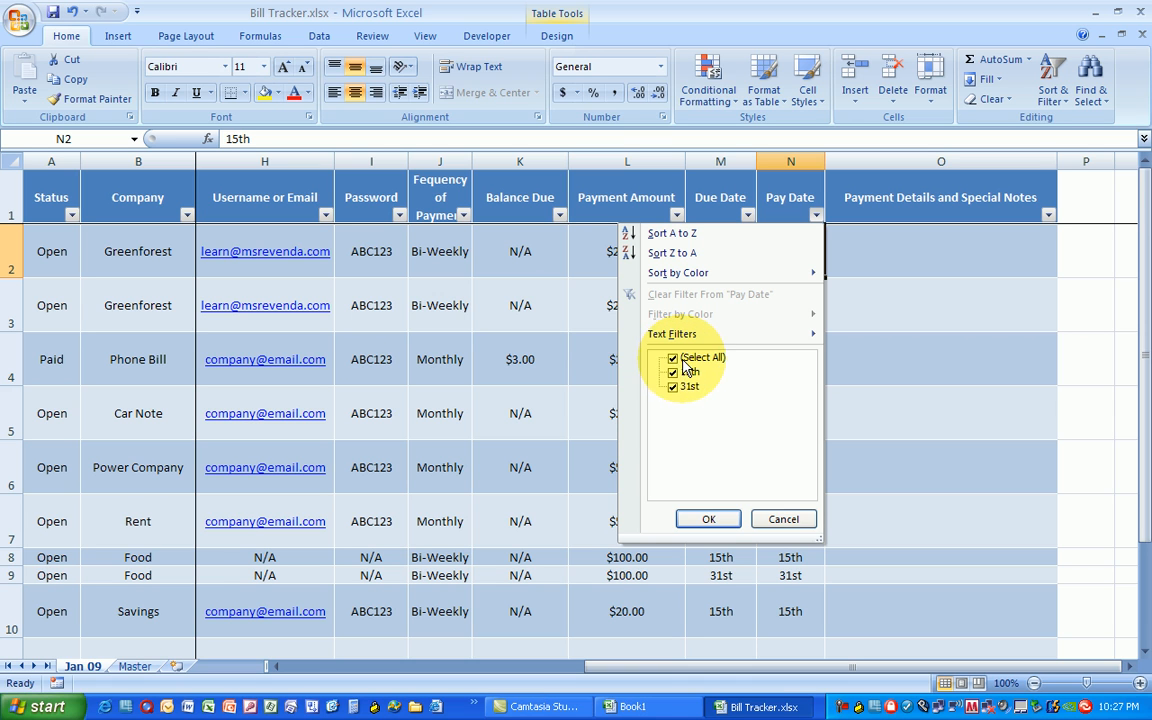
left_click(673, 357)
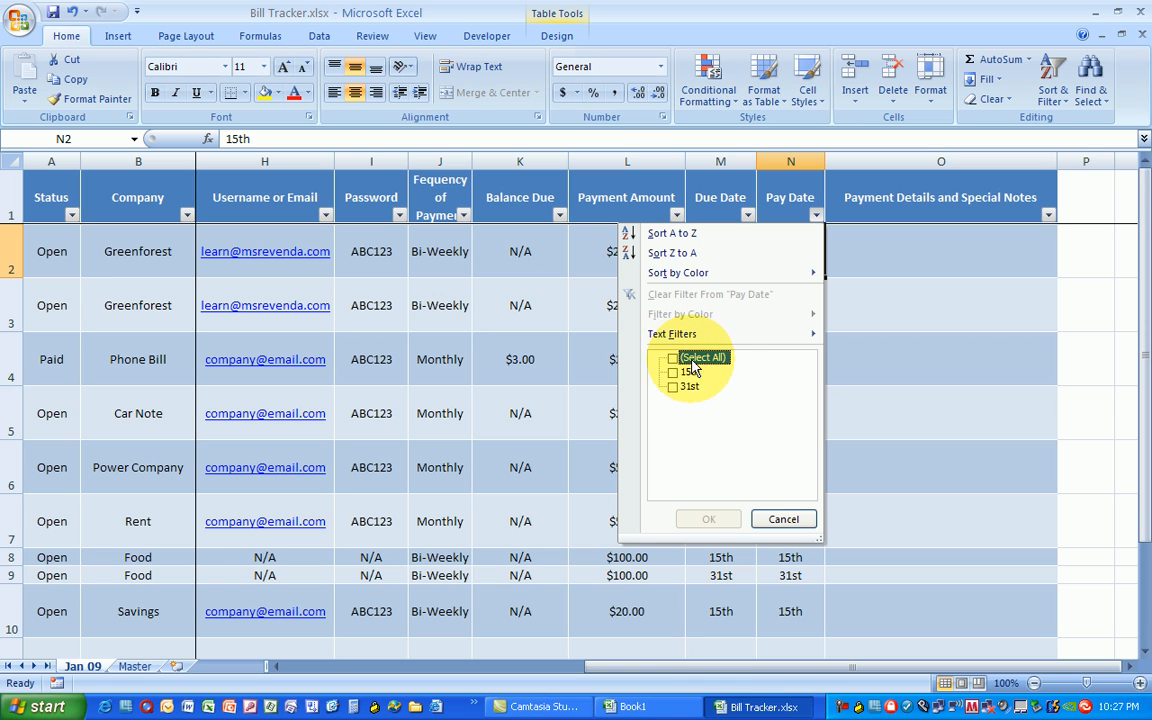
left_click(673, 371)
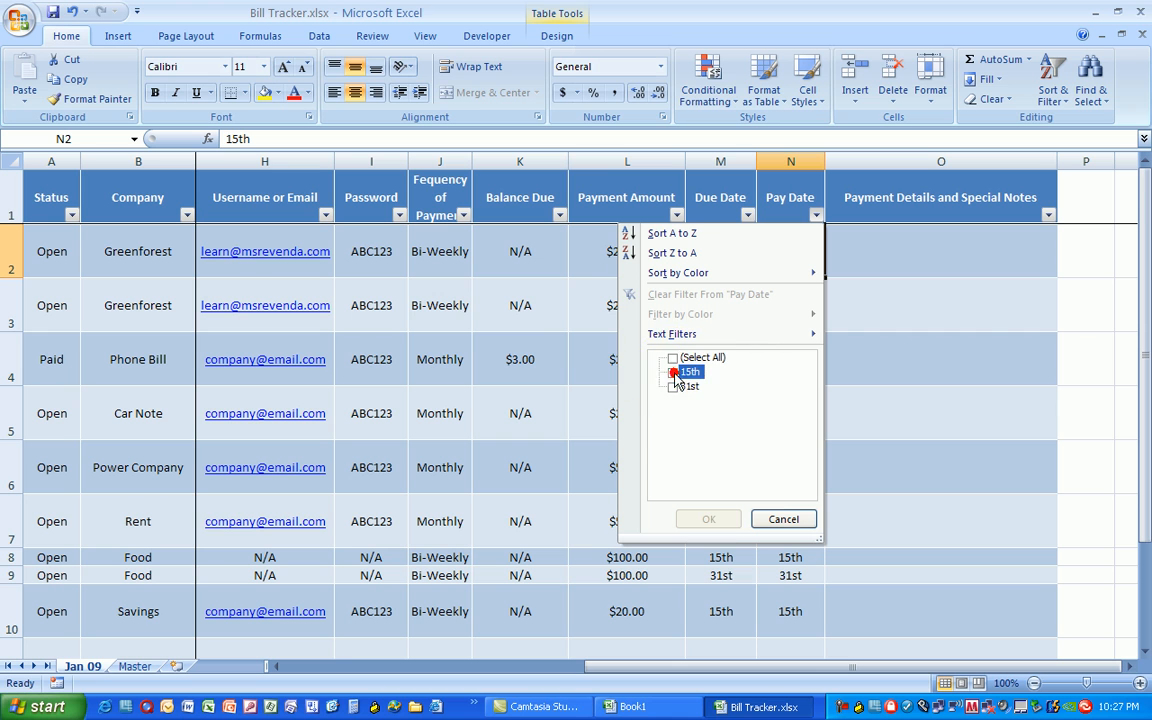
left_click(673, 371)
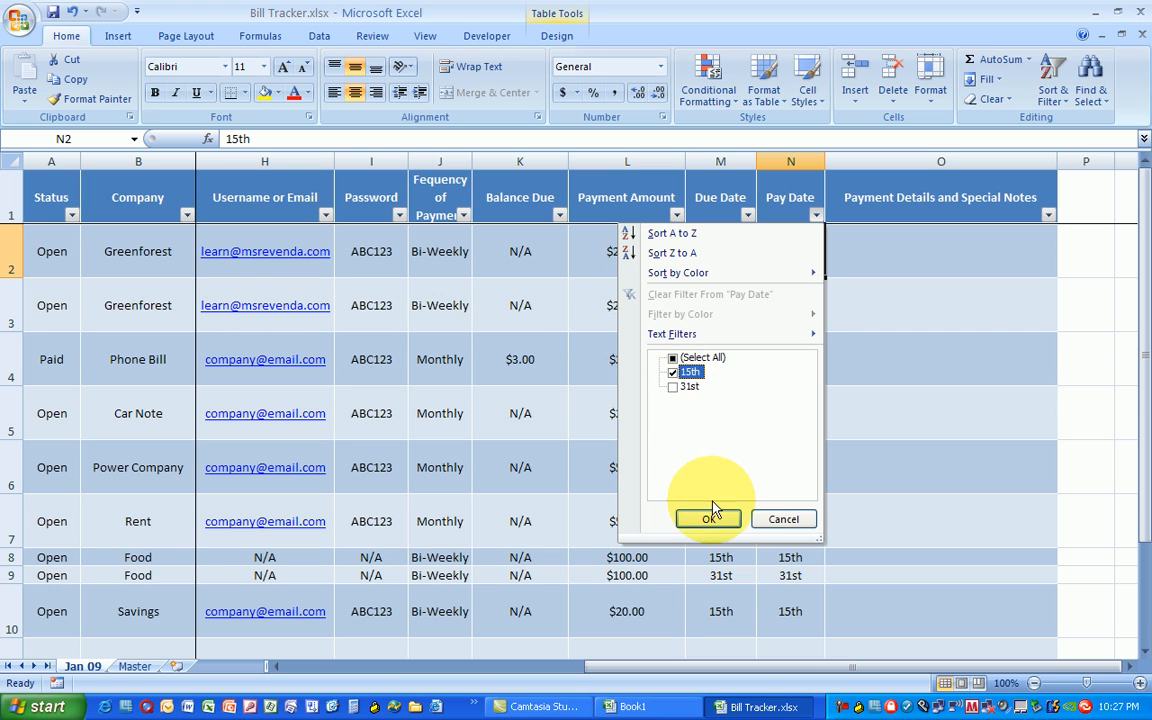
left_click(709, 518)
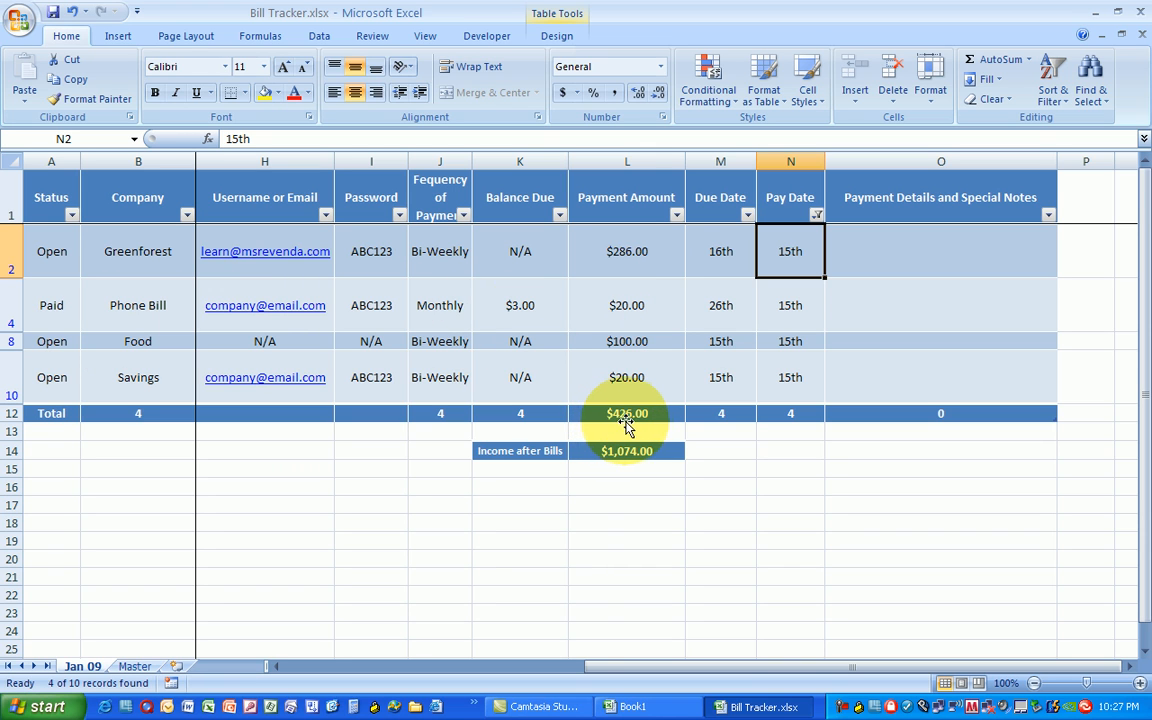
mouse_move(657, 418)
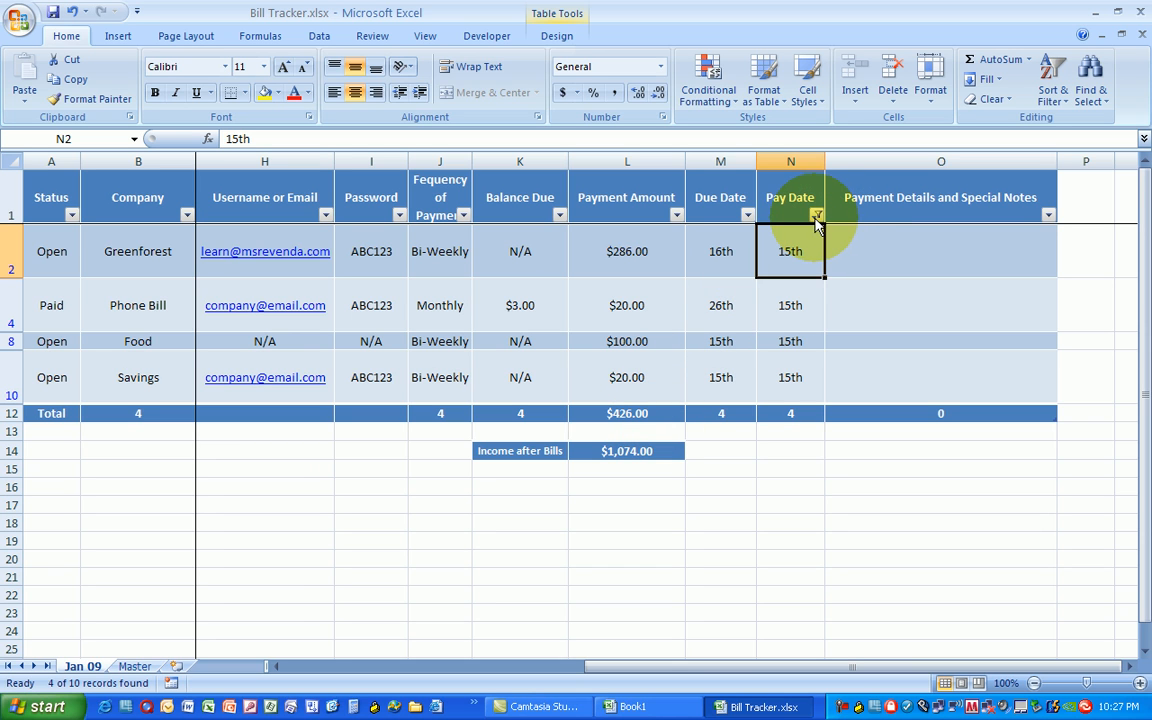
mouse_move(817, 215)
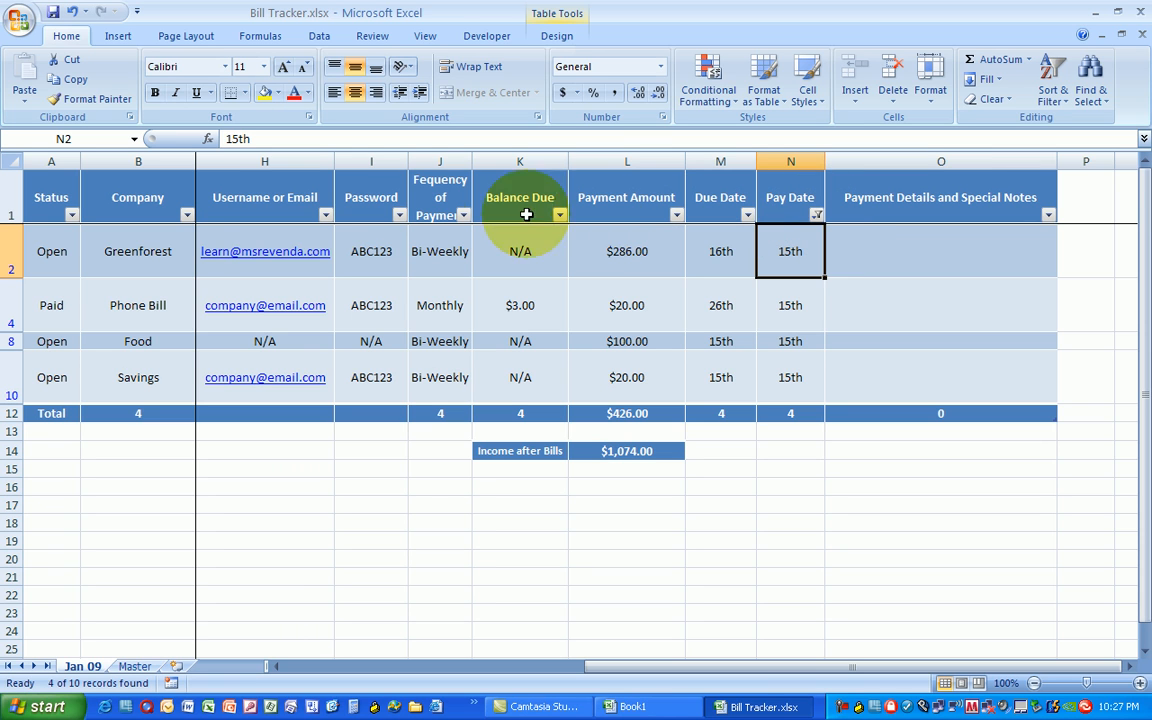
mouse_move(58, 261)
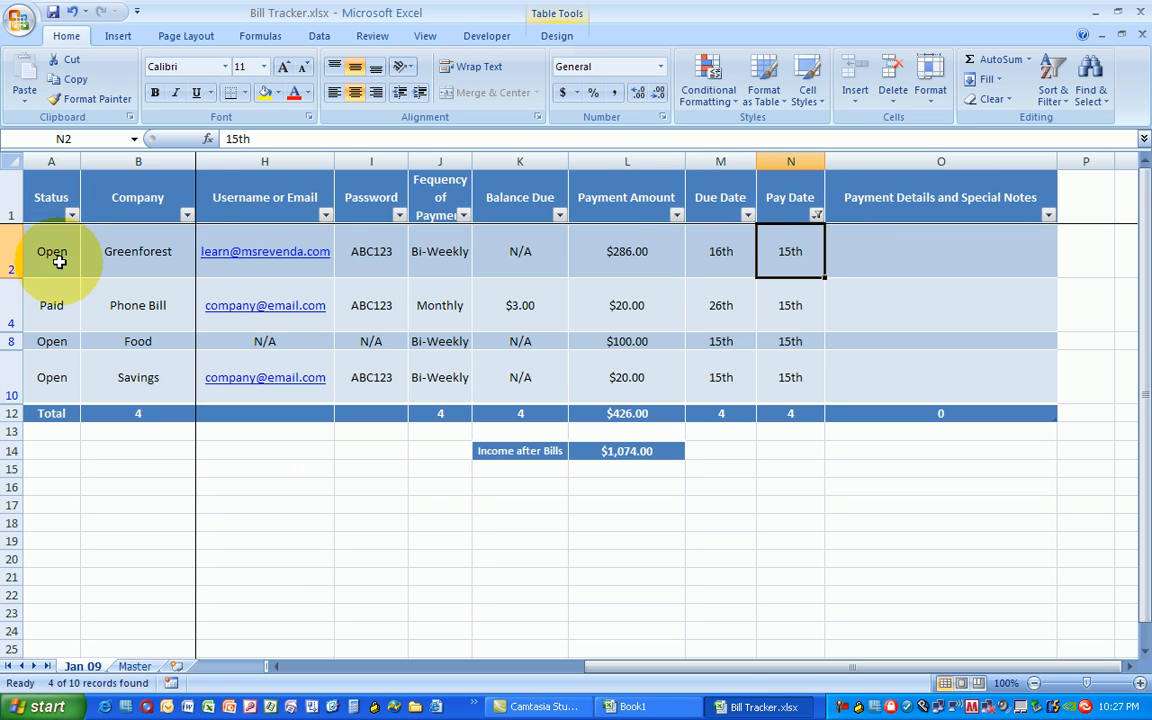
left_click(51, 251)
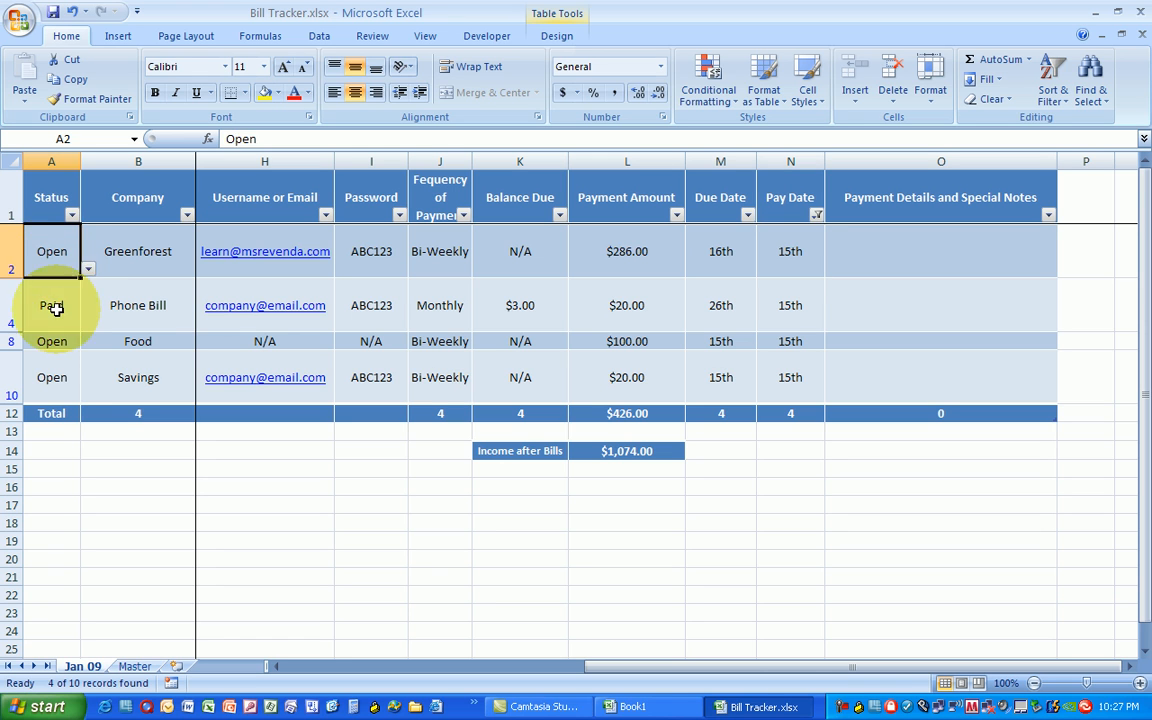
left_click(51, 305)
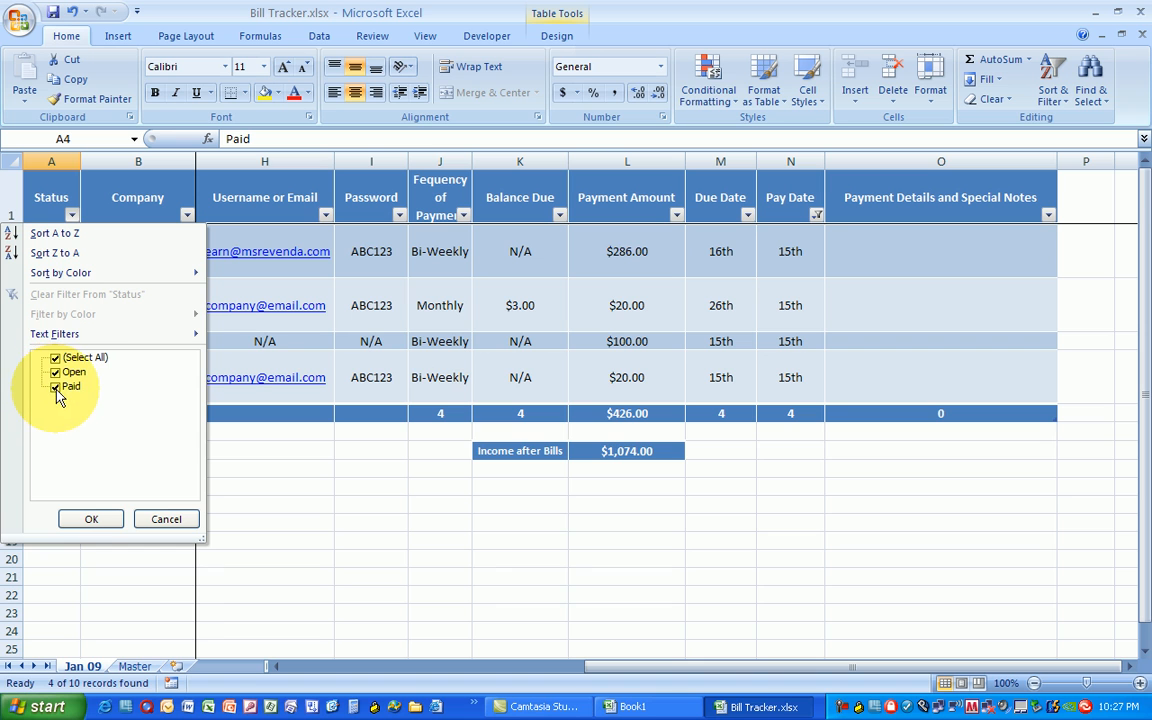
Step: Exclude Paid in the Status filter, leaving 3 Open bills totaling $406.00
left_click(55, 387)
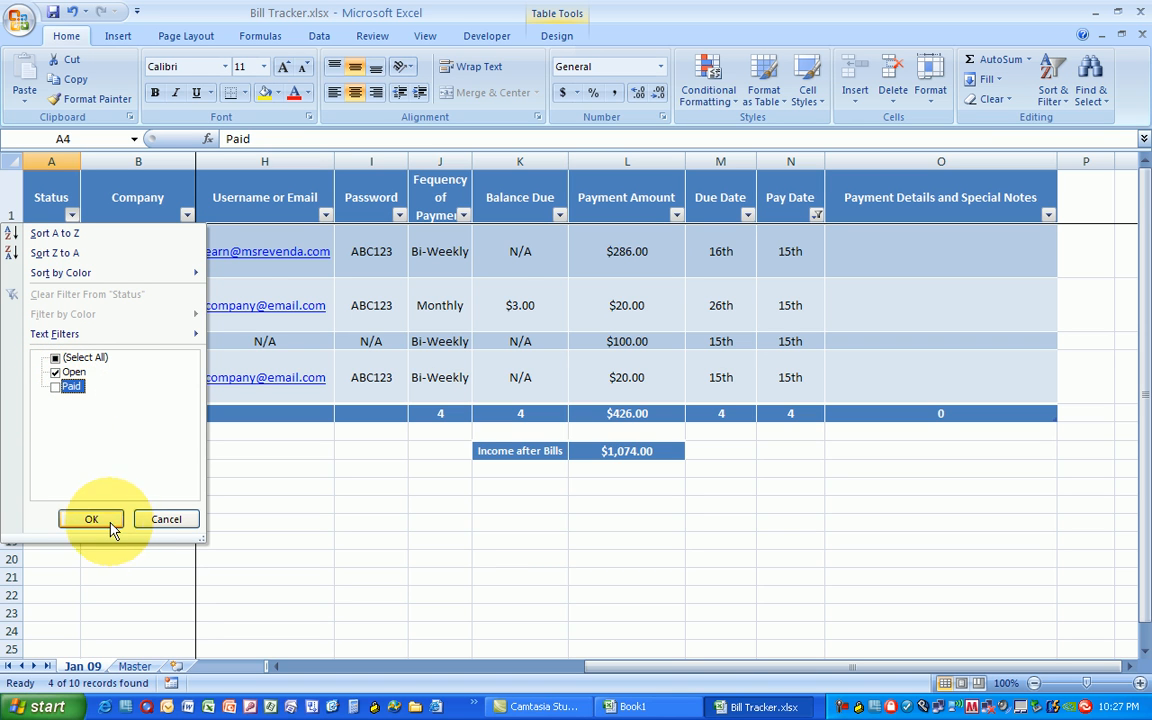
left_click(91, 519)
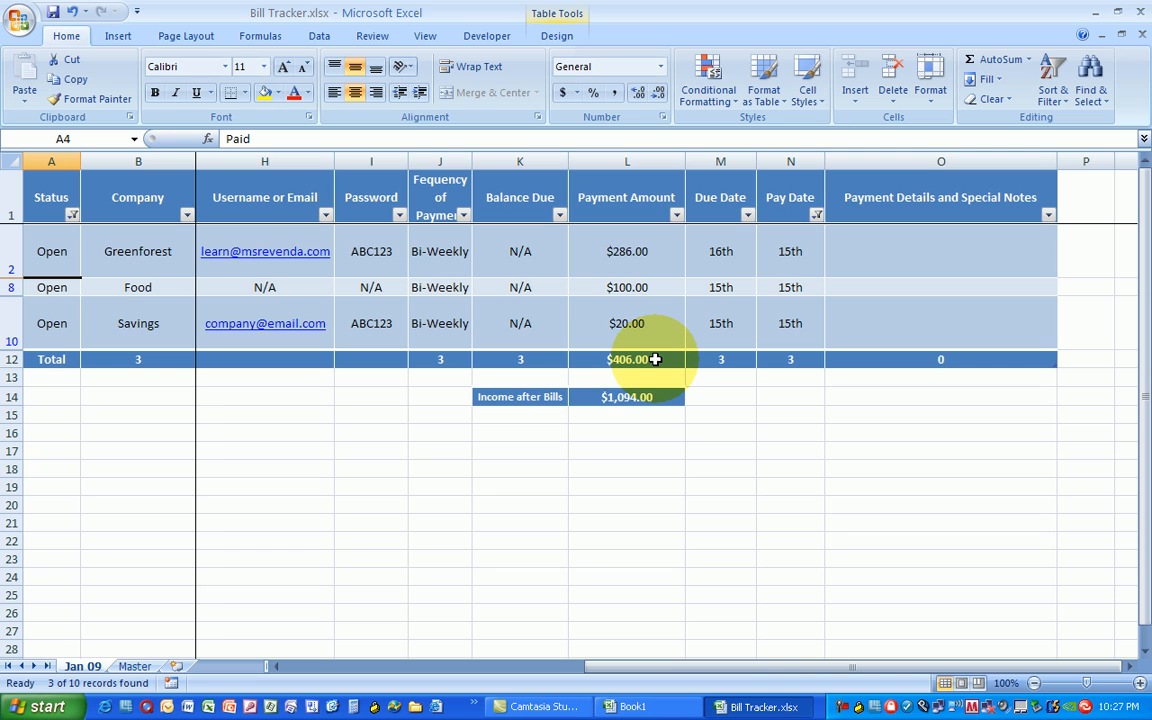
mouse_move(582, 408)
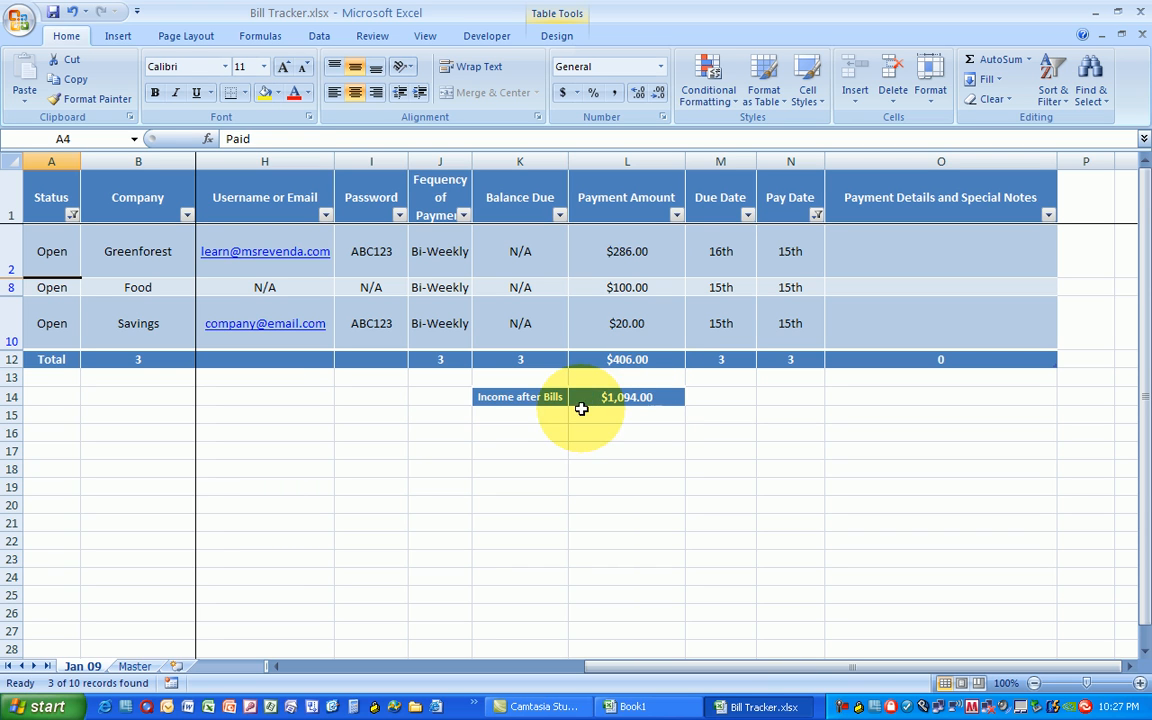
left_click(519, 397)
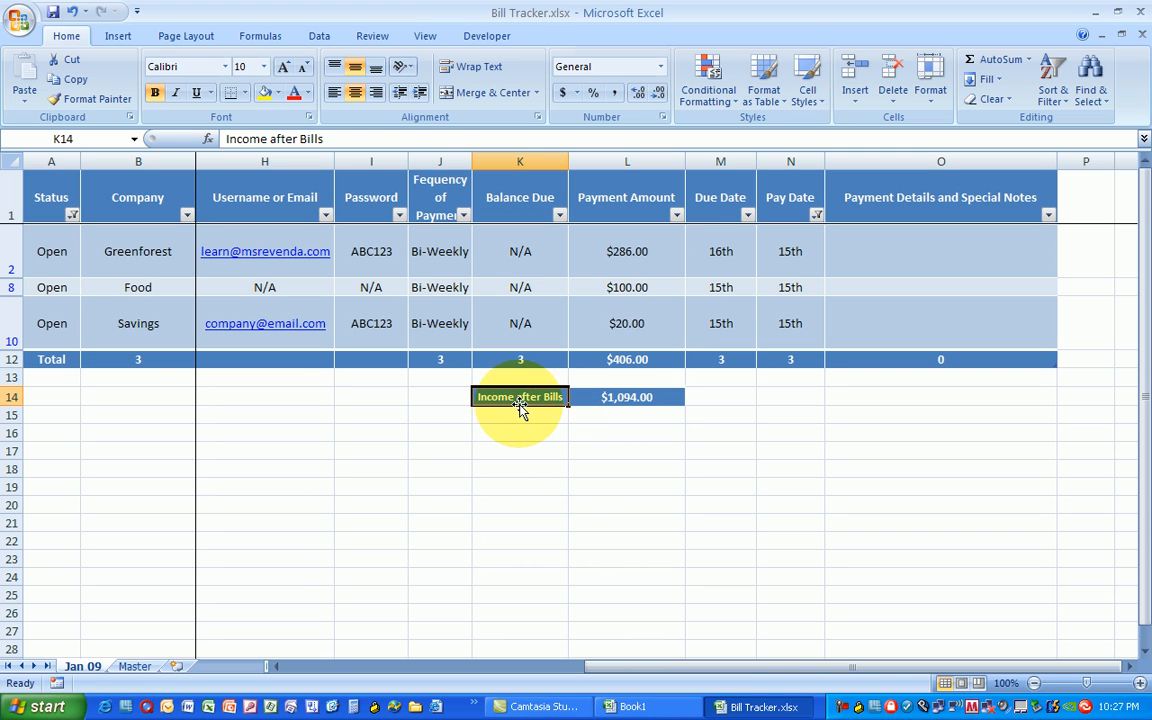
Step: Change the starting income in the L14 formula so Income after Bills shows $394.00
left_click(627, 397)
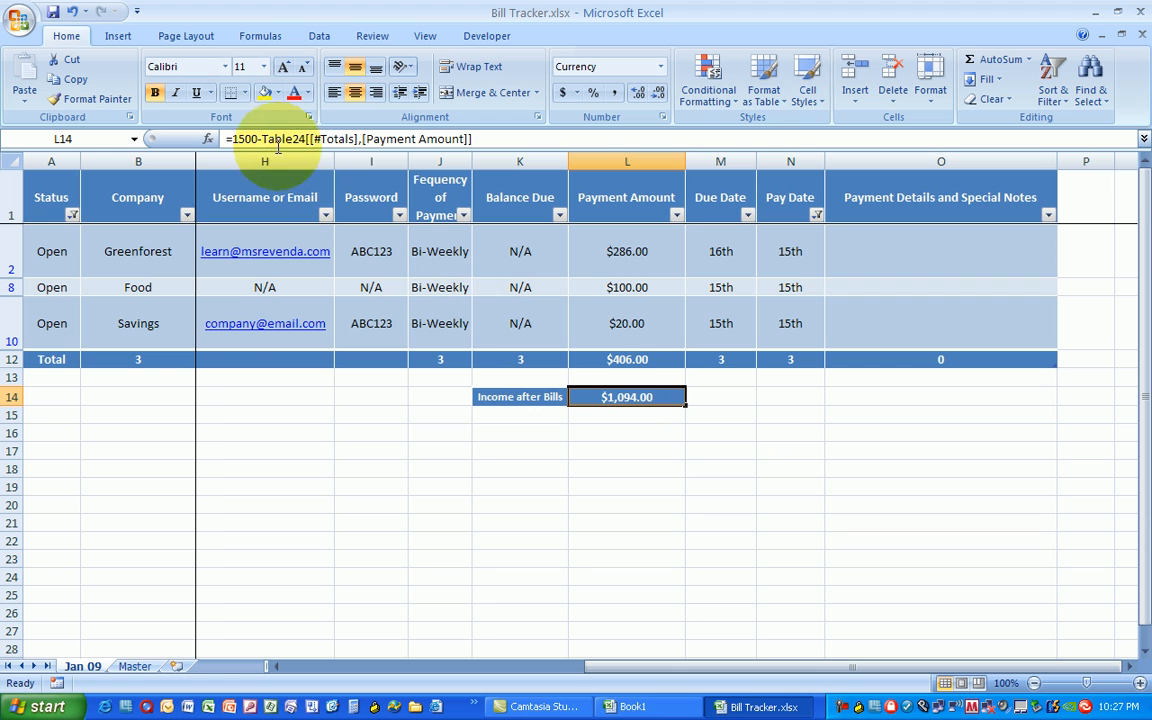
mouse_move(497, 138)
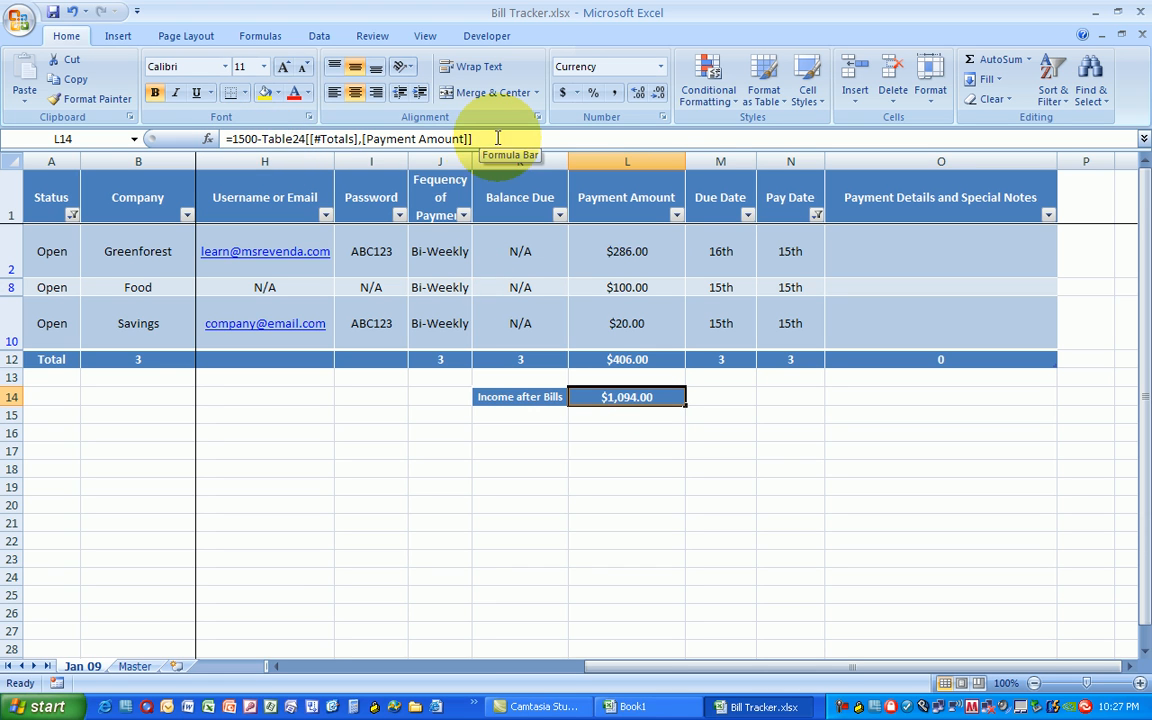
double_click(627, 397)
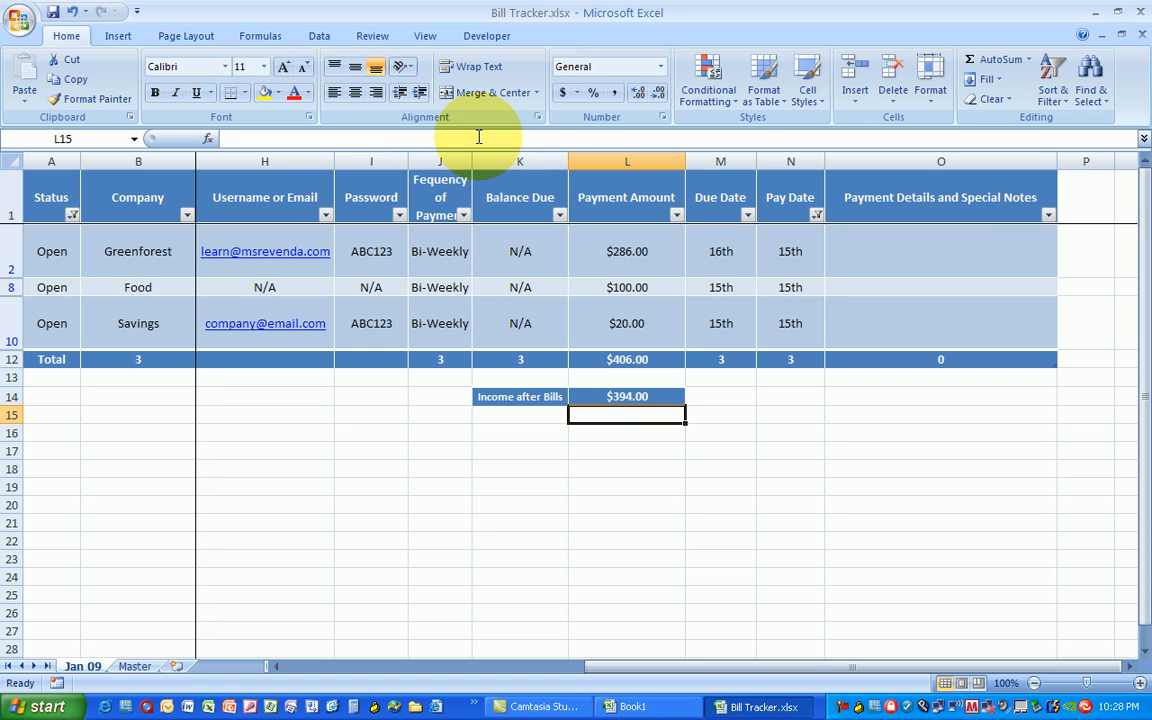
left_click(627, 396)
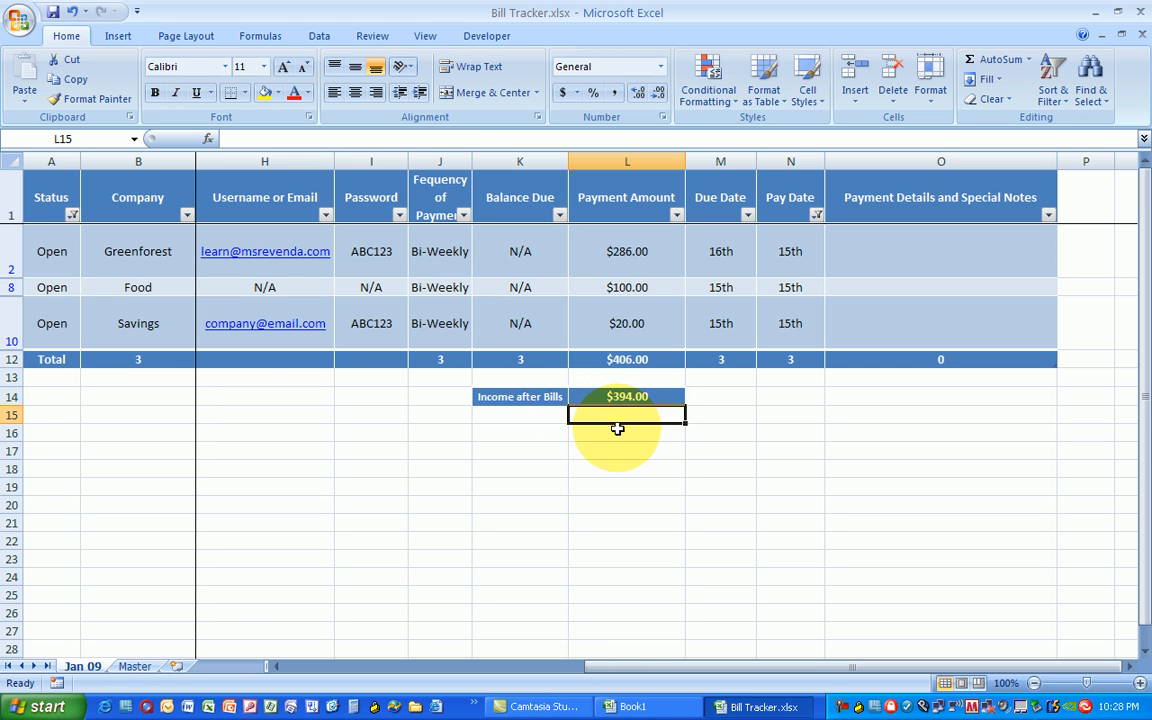
mouse_move(630, 443)
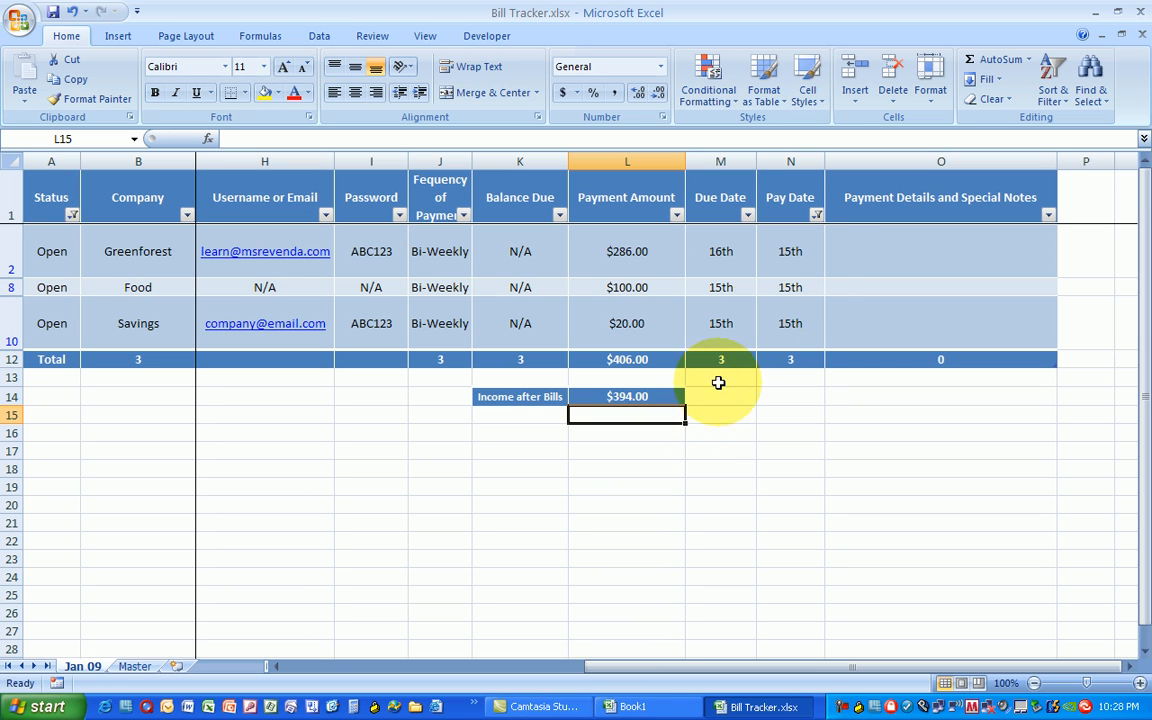
mouse_move(817, 218)
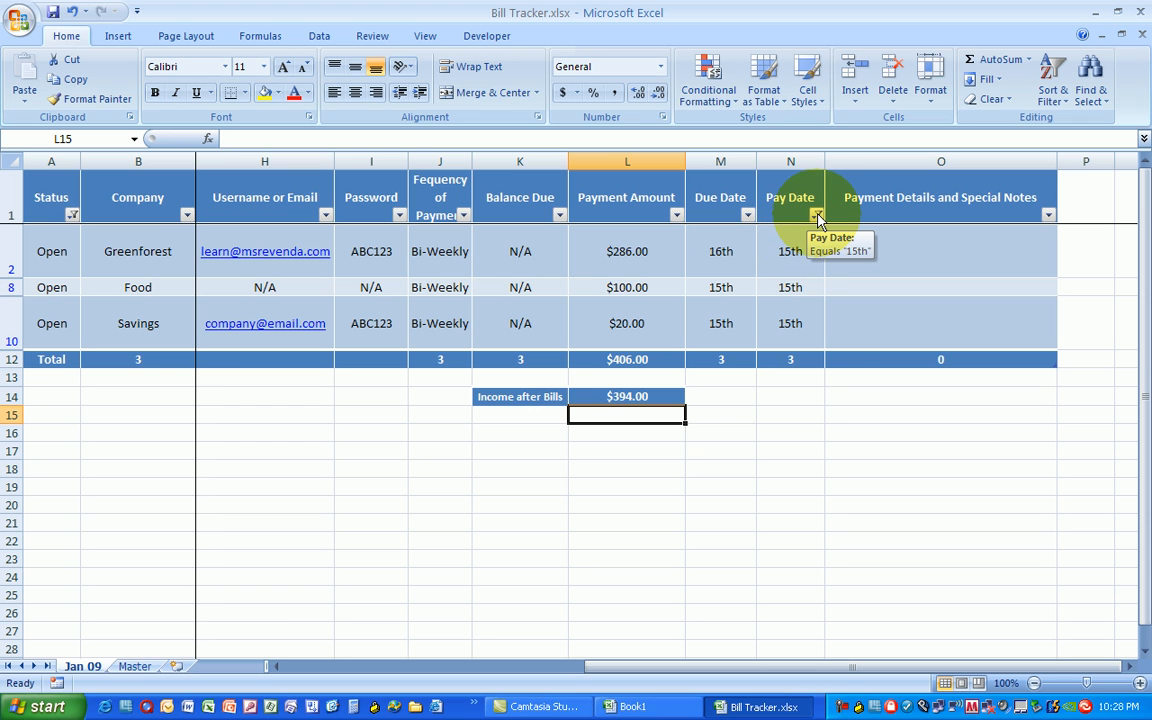
Step: Filter Pay Date to 31st only, giving $526.00 in bills and $274.00 income after bills
left_click(817, 214)
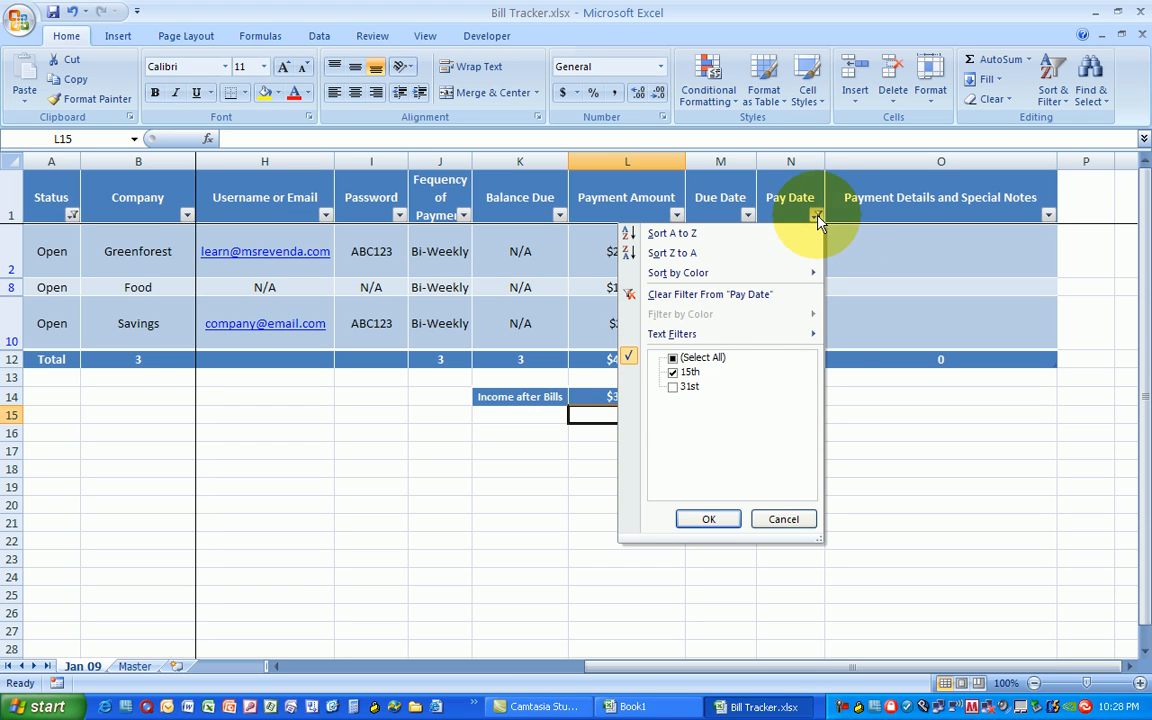
left_click(672, 371)
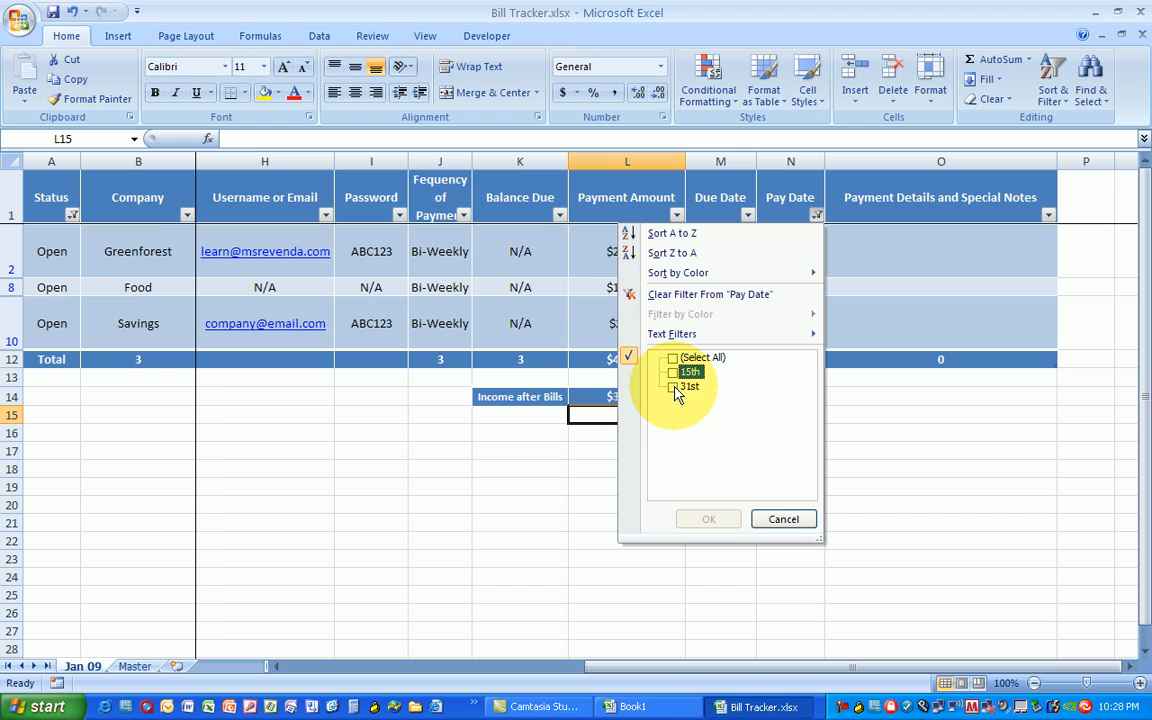
left_click(672, 387)
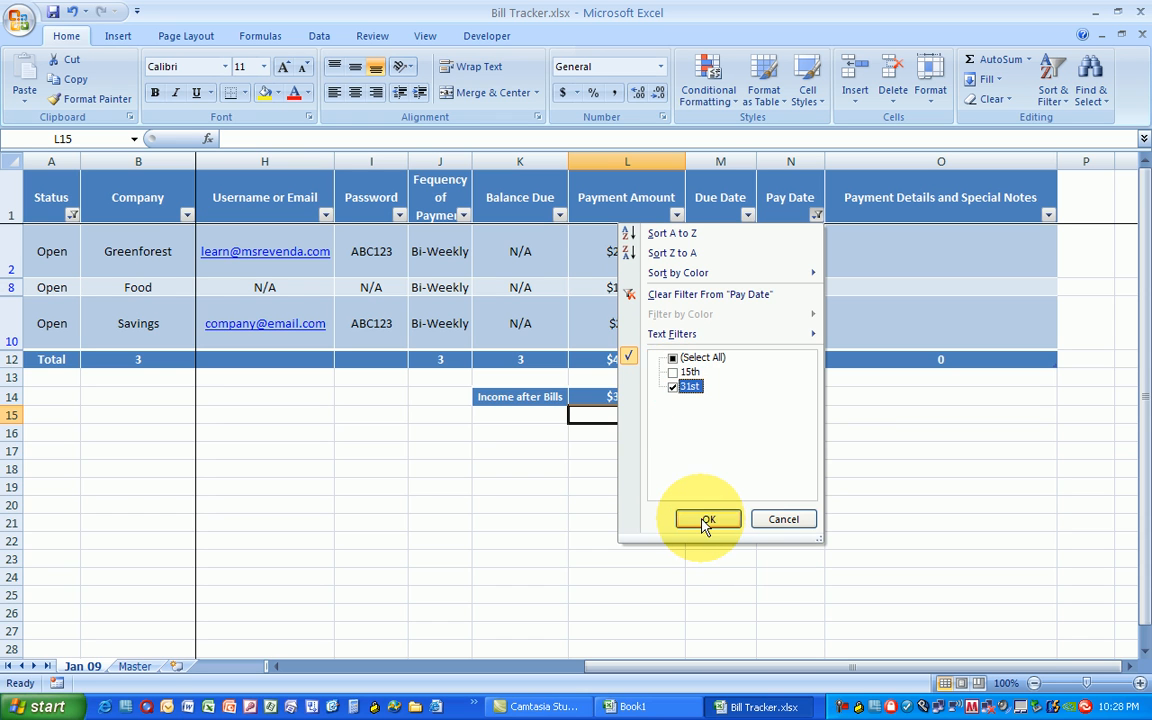
left_click(707, 519)
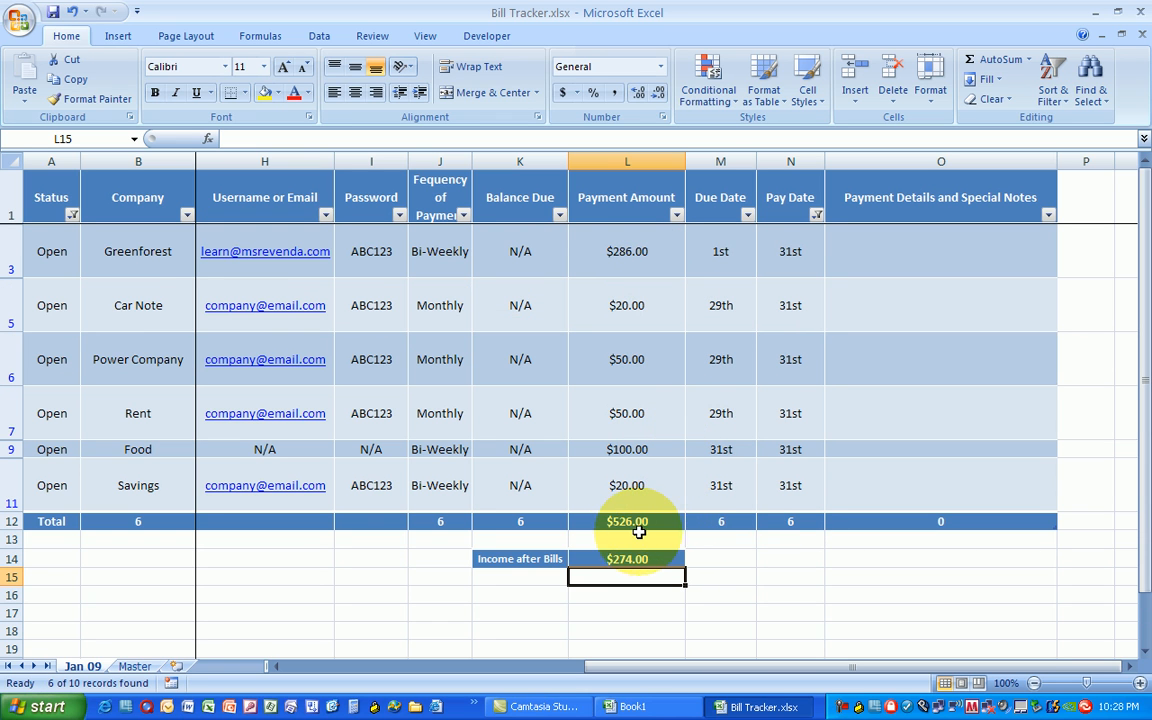
left_click(627, 559)
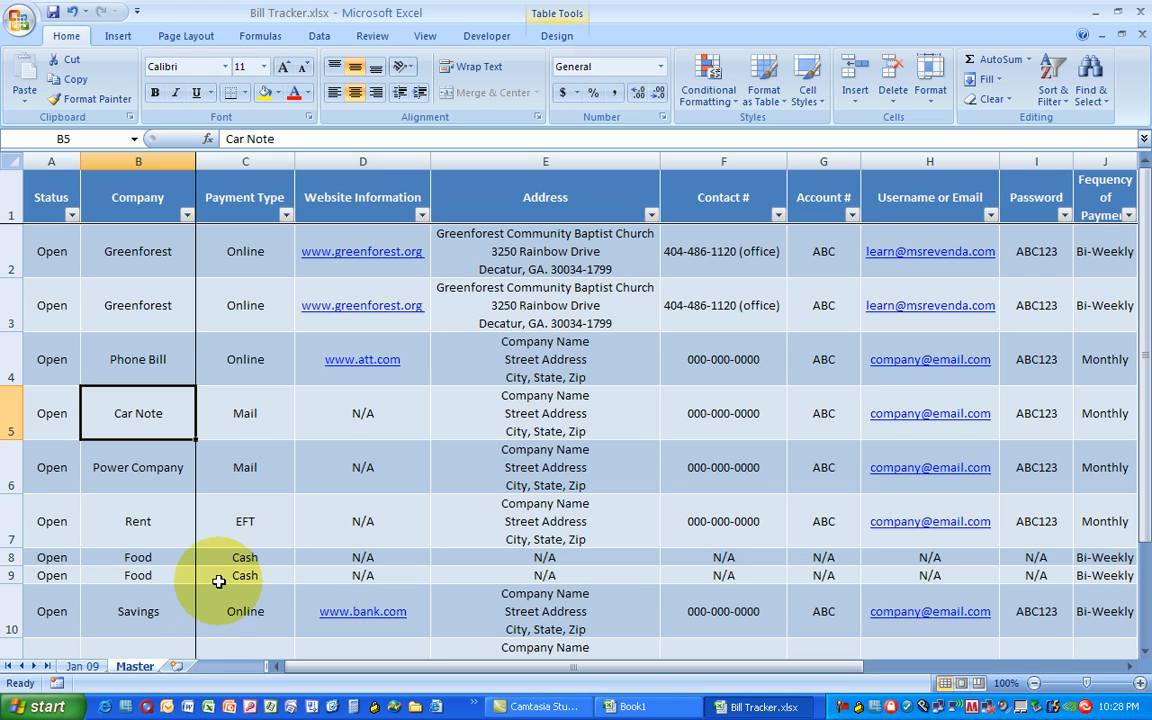
Step: Extend the Master table with a new blank Open row below the last Savings row
scroll("down", 3)
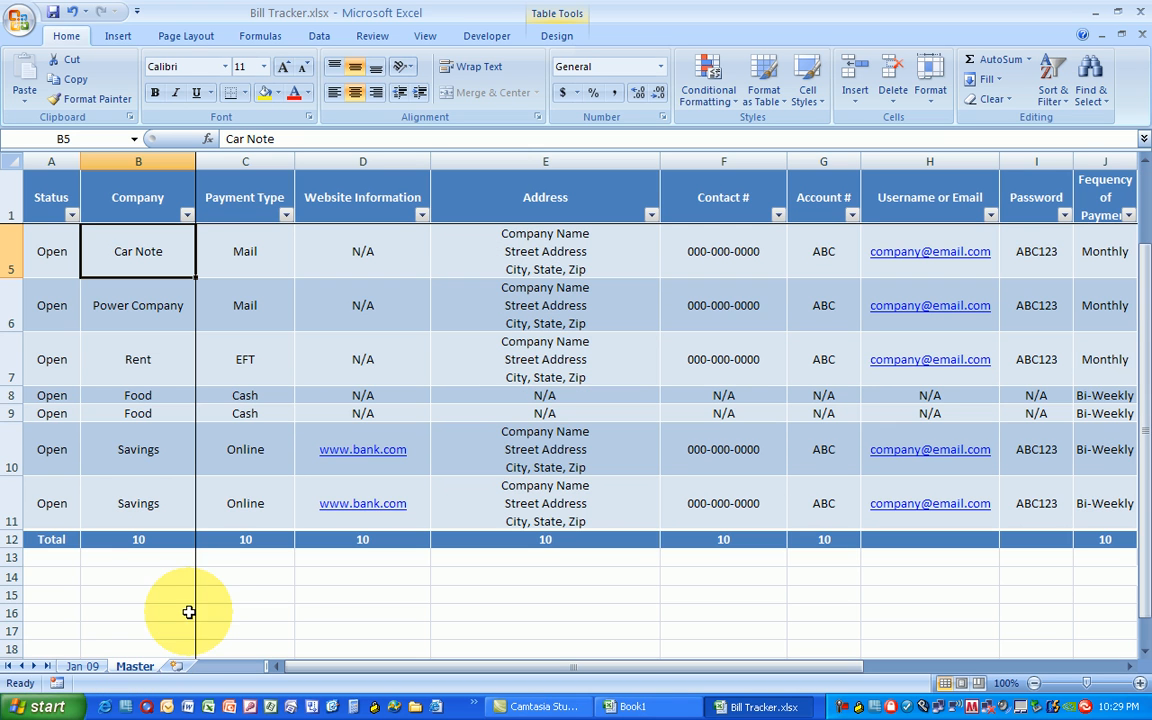
left_click(138, 502)
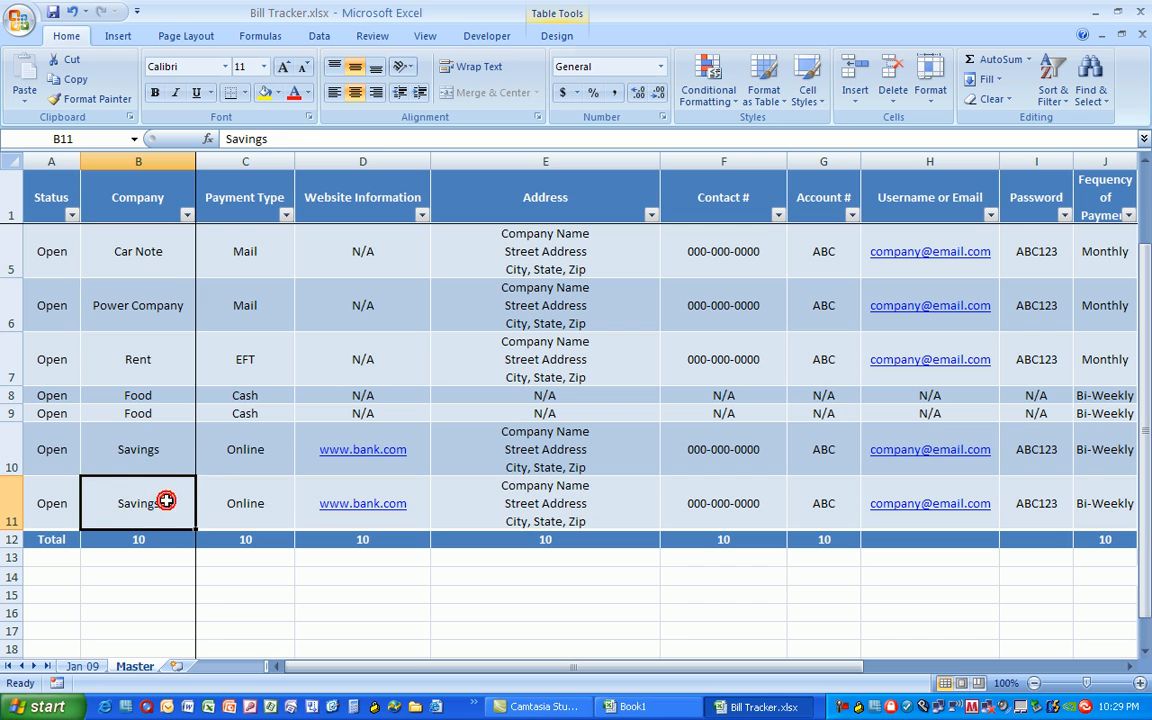
left_click(929, 503)
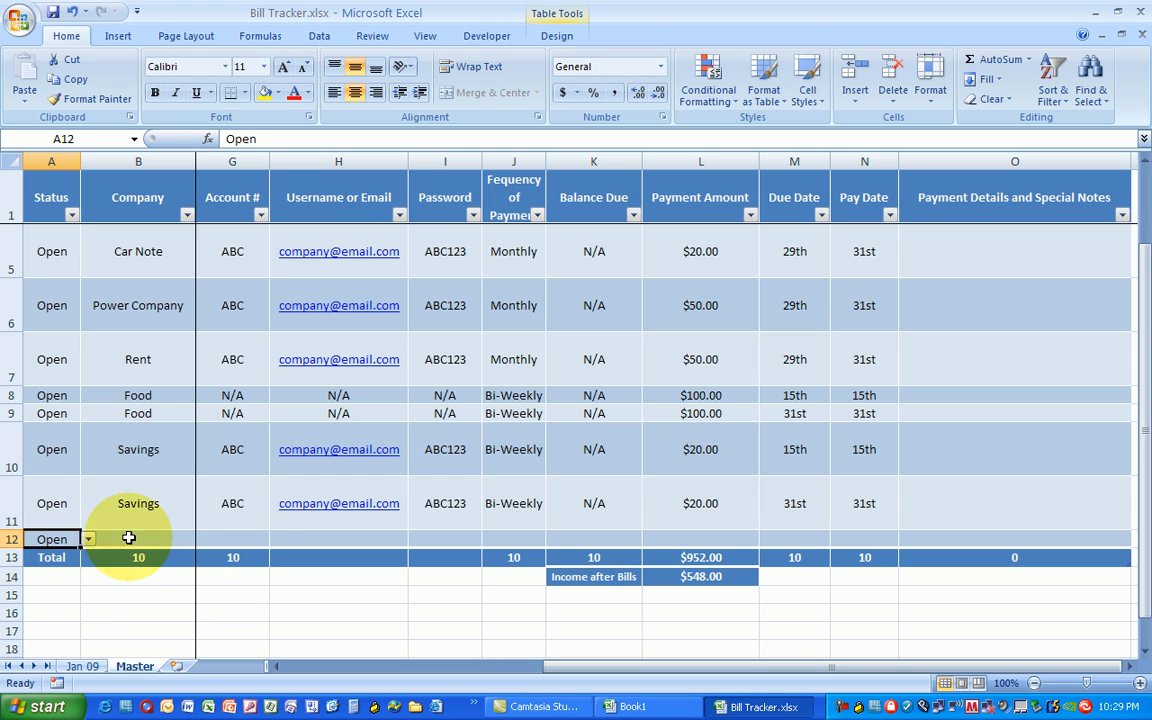
Step: Enter 401K as the new row's company and check the Total row counts, now 11 companies
left_click(138, 538)
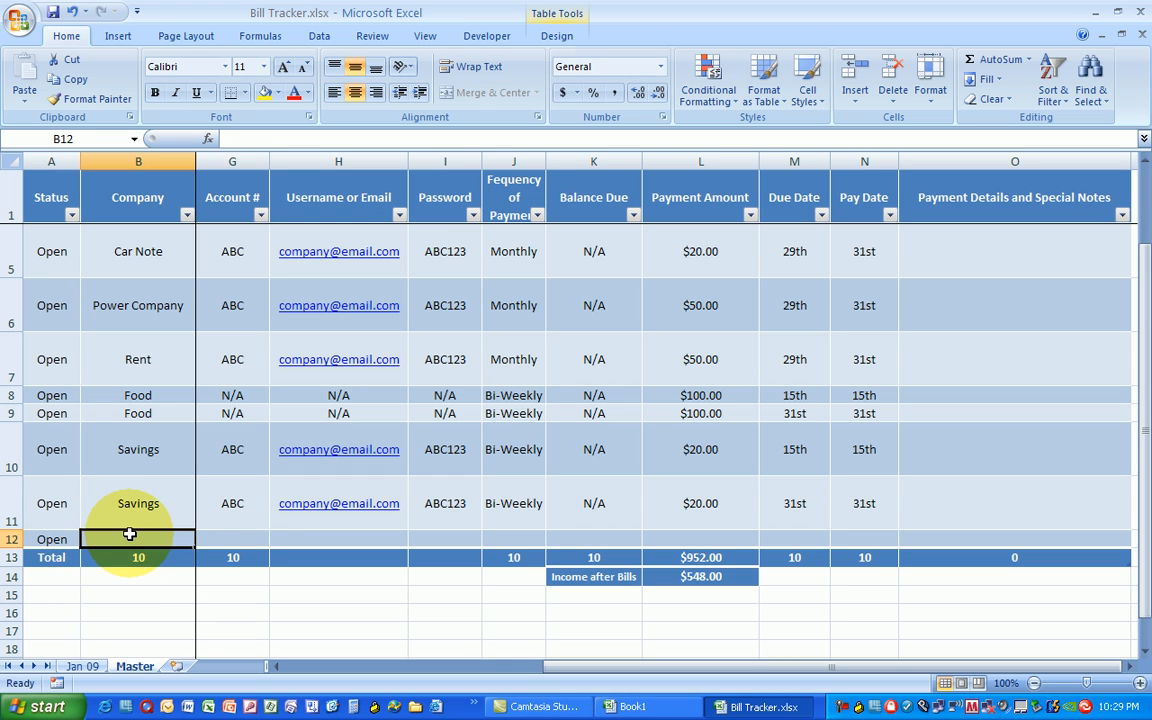
type("401K")
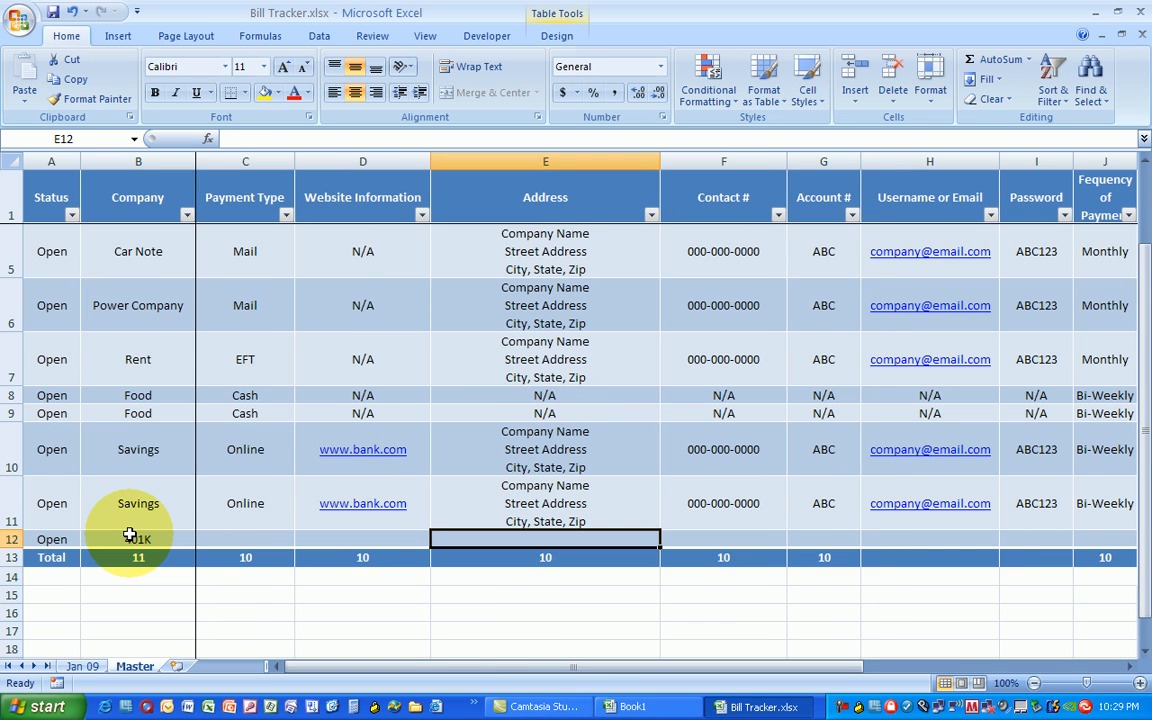
left_click(1036, 539)
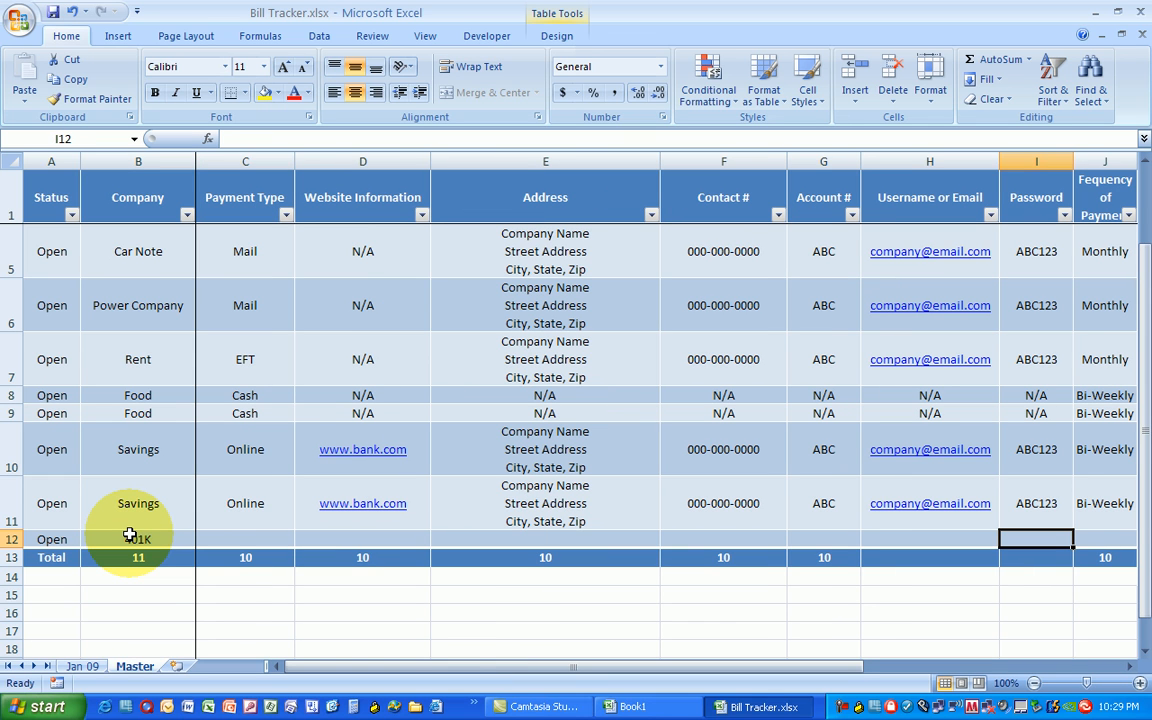
left_click(138, 557)
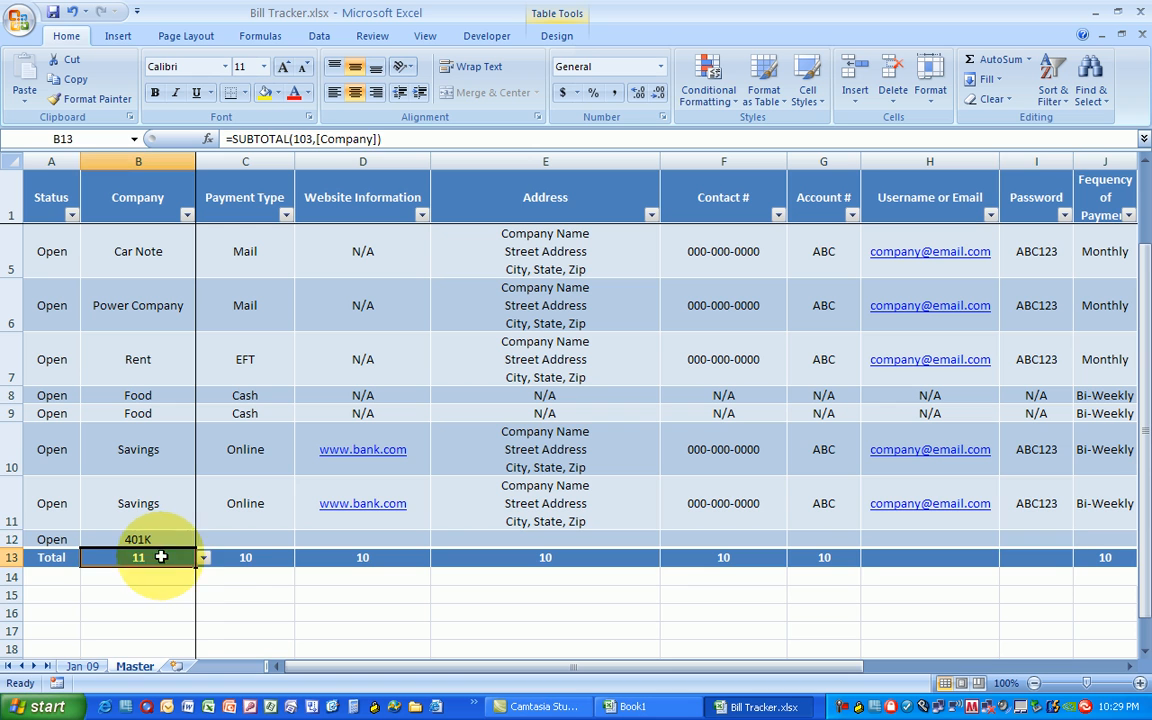
left_click(362, 557)
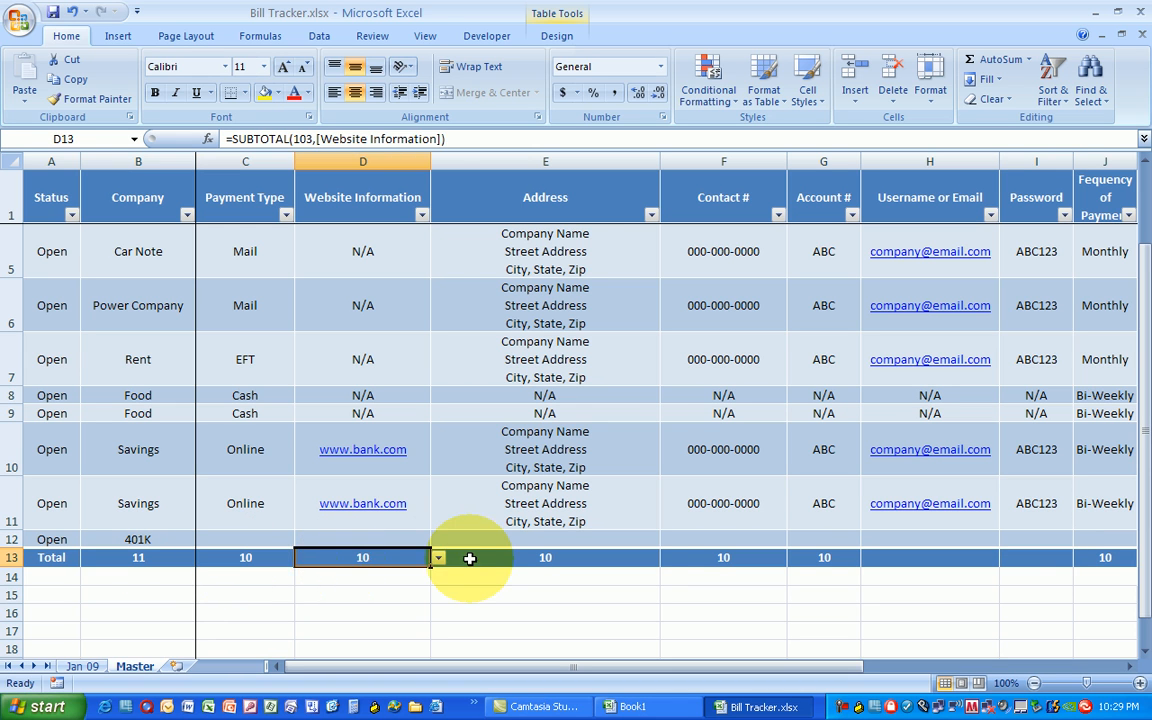
left_click(545, 557)
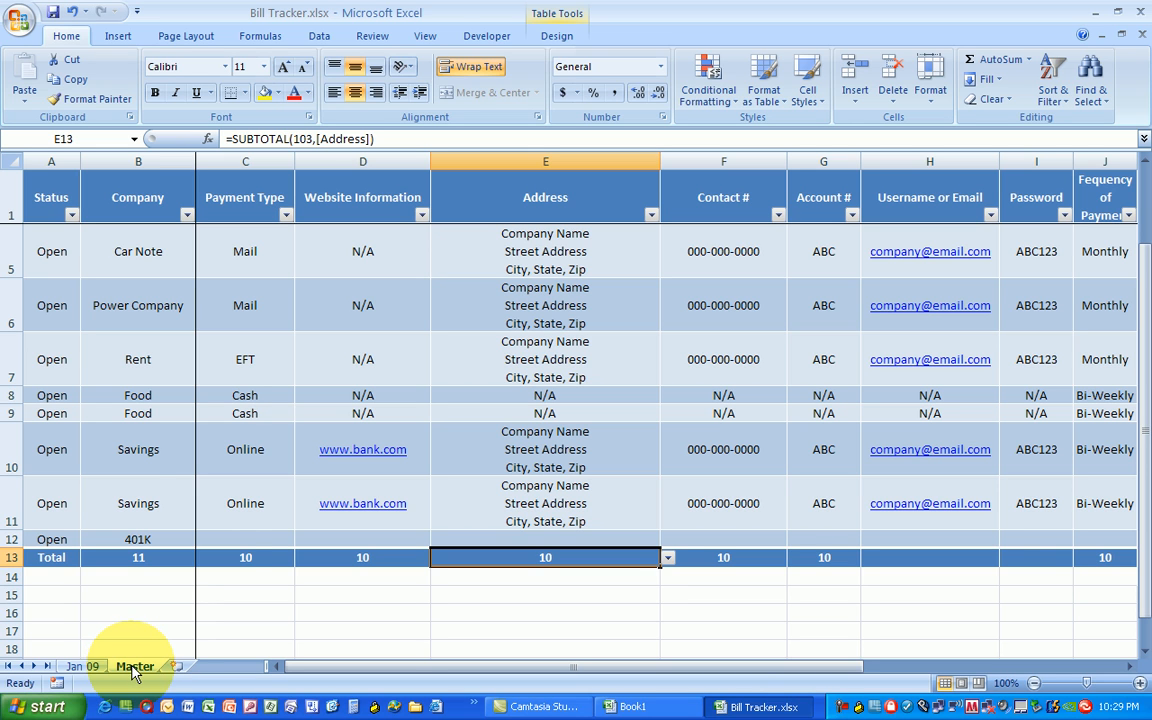
Step: Copy the Master sheet with Move or Copy, placing Master (2) before Master
right_click(135, 666)
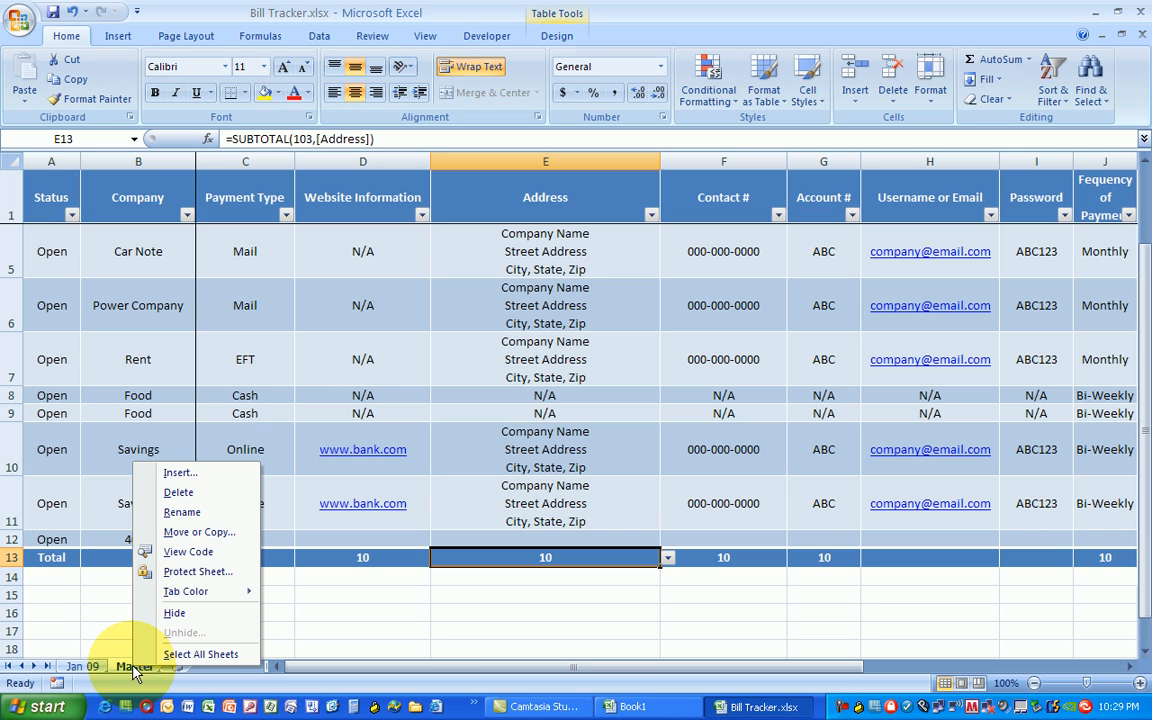
mouse_move(185, 531)
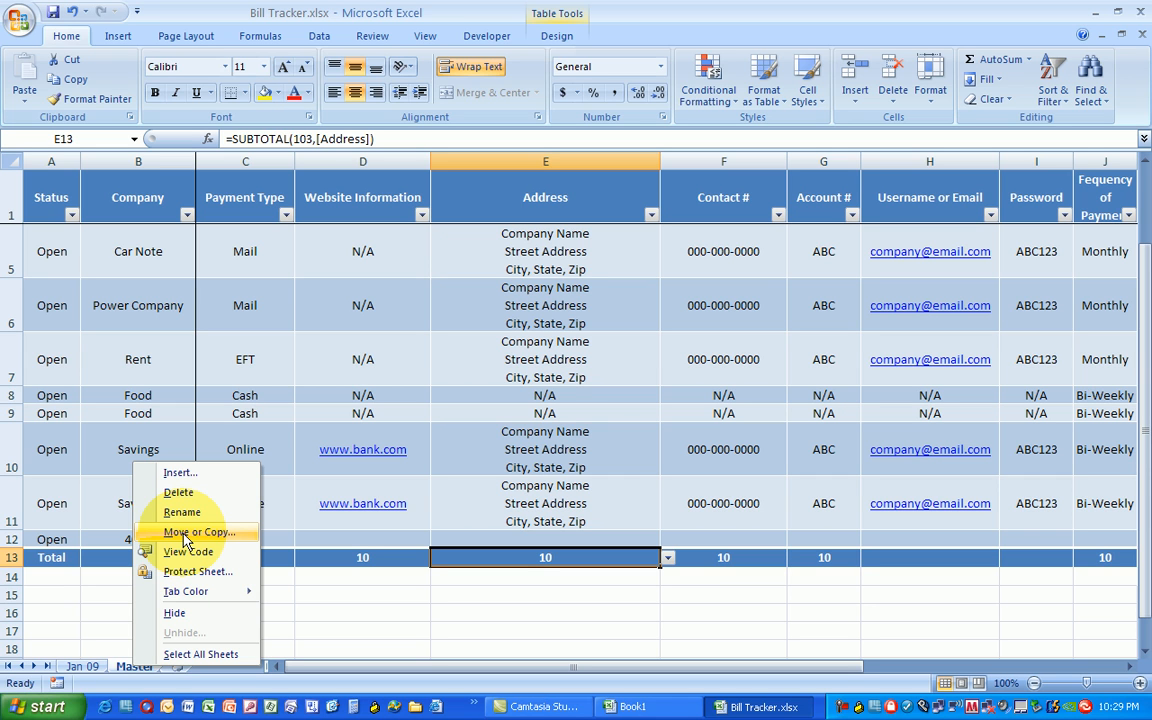
left_click(198, 531)
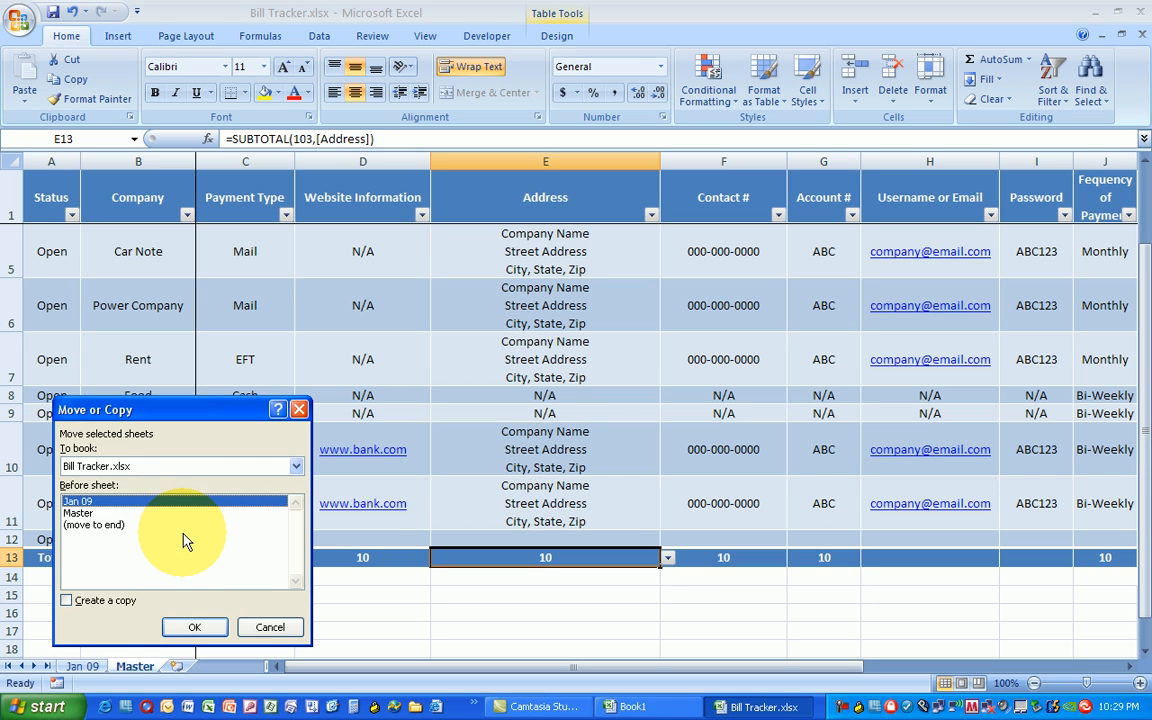
left_click(67, 600)
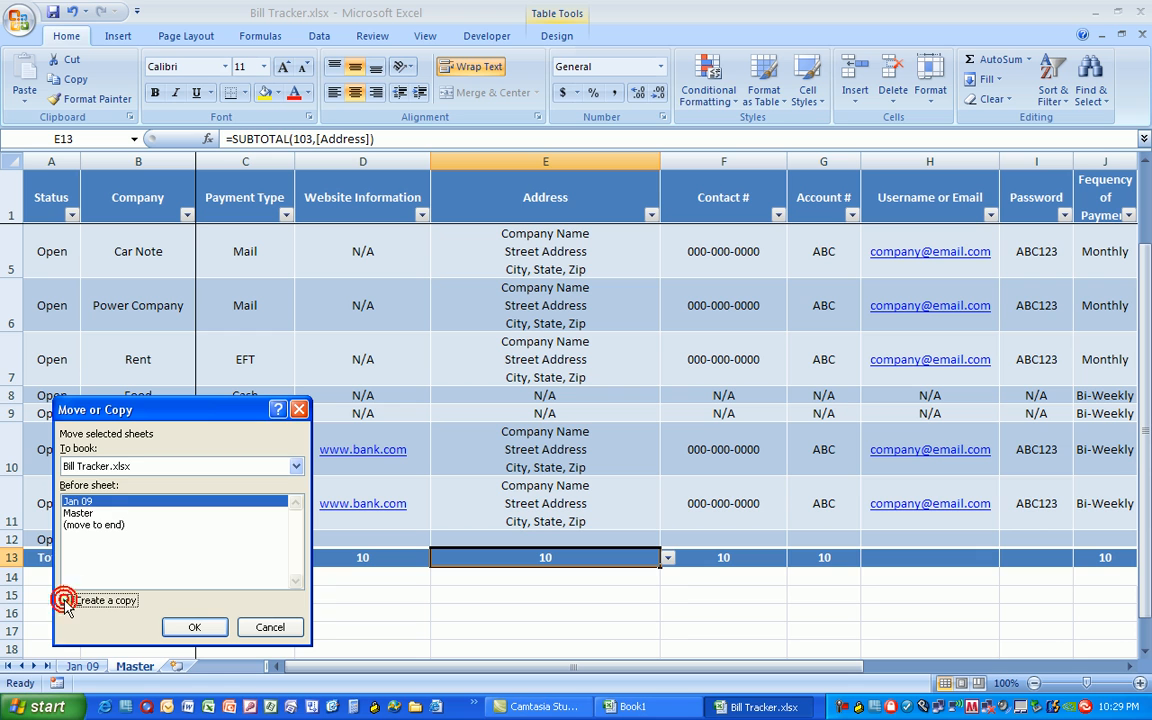
left_click(66, 600)
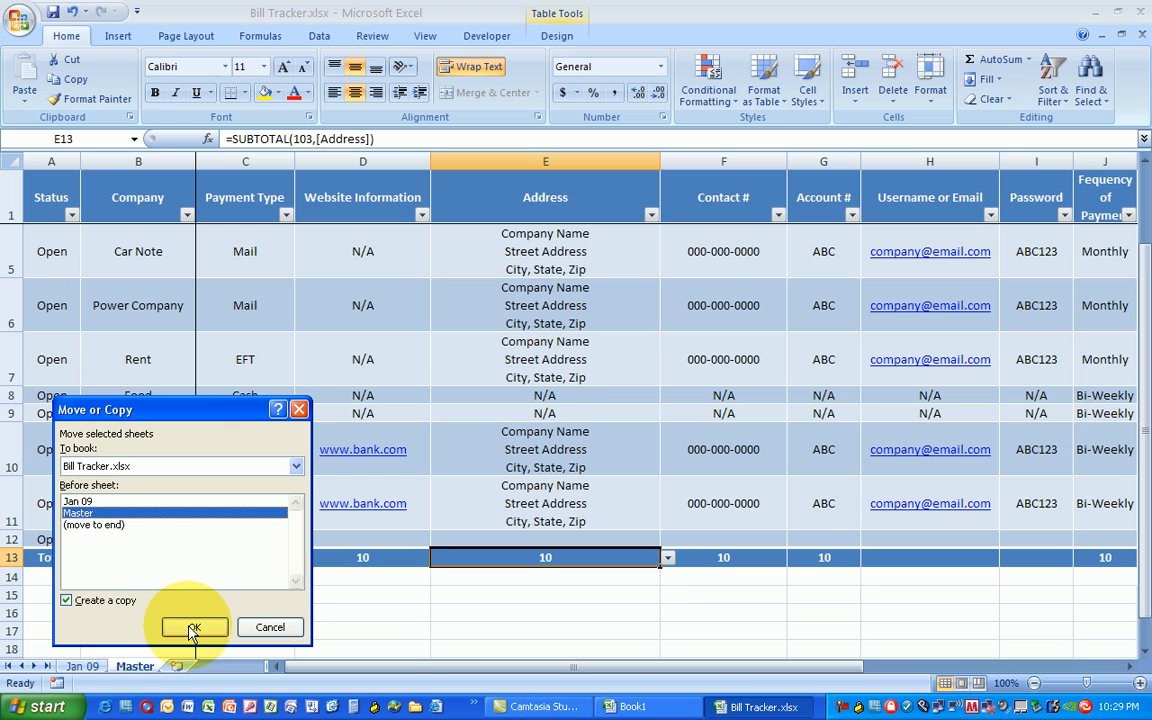
left_click(192, 627)
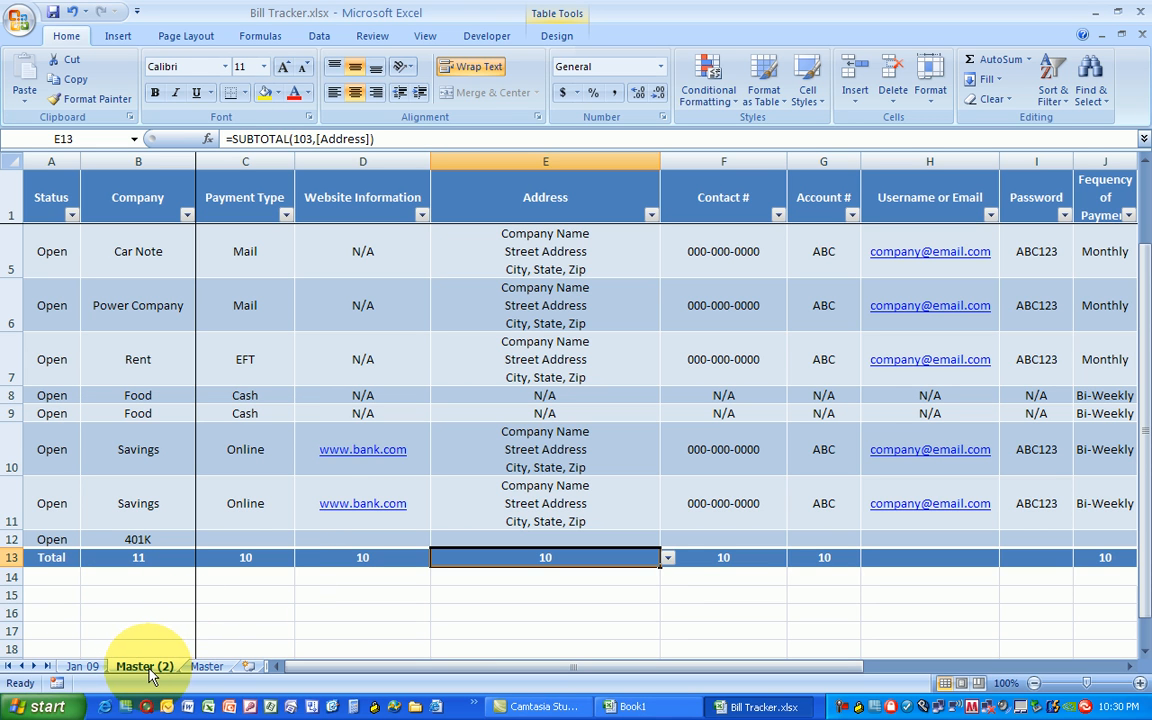
Step: Rename the Master (2) tab to Feb 09, between Jan 09 and Master
left_click(143, 666)
type("Fe")
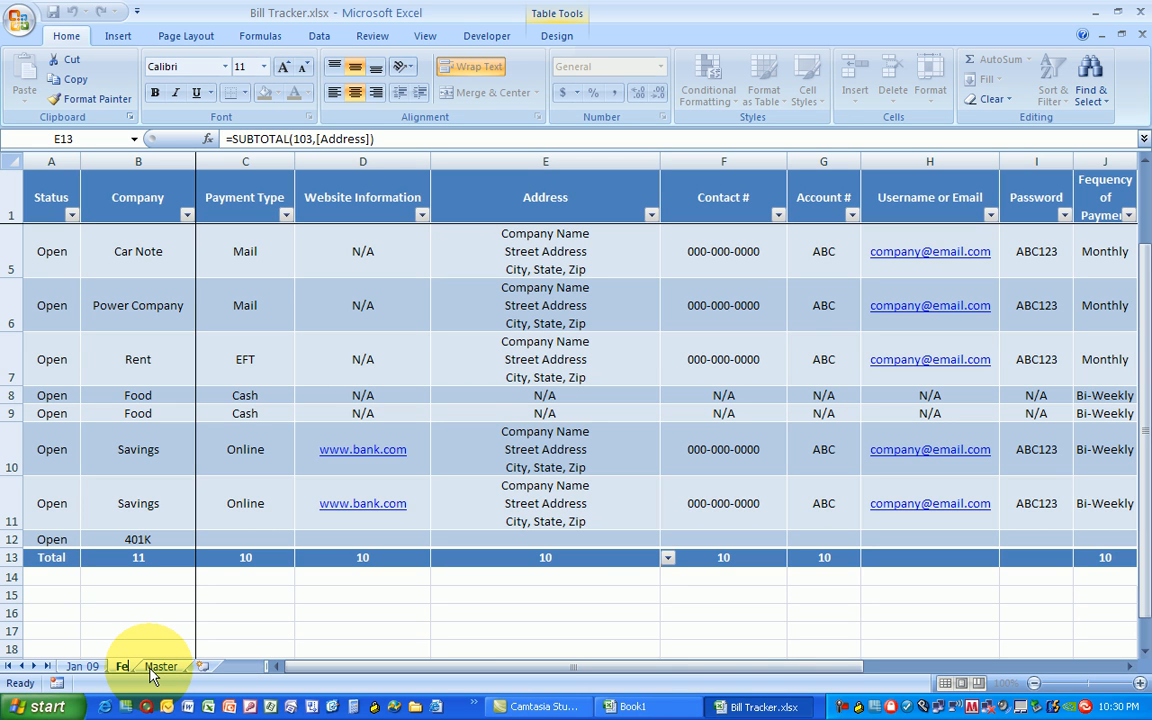
left_click(133, 666)
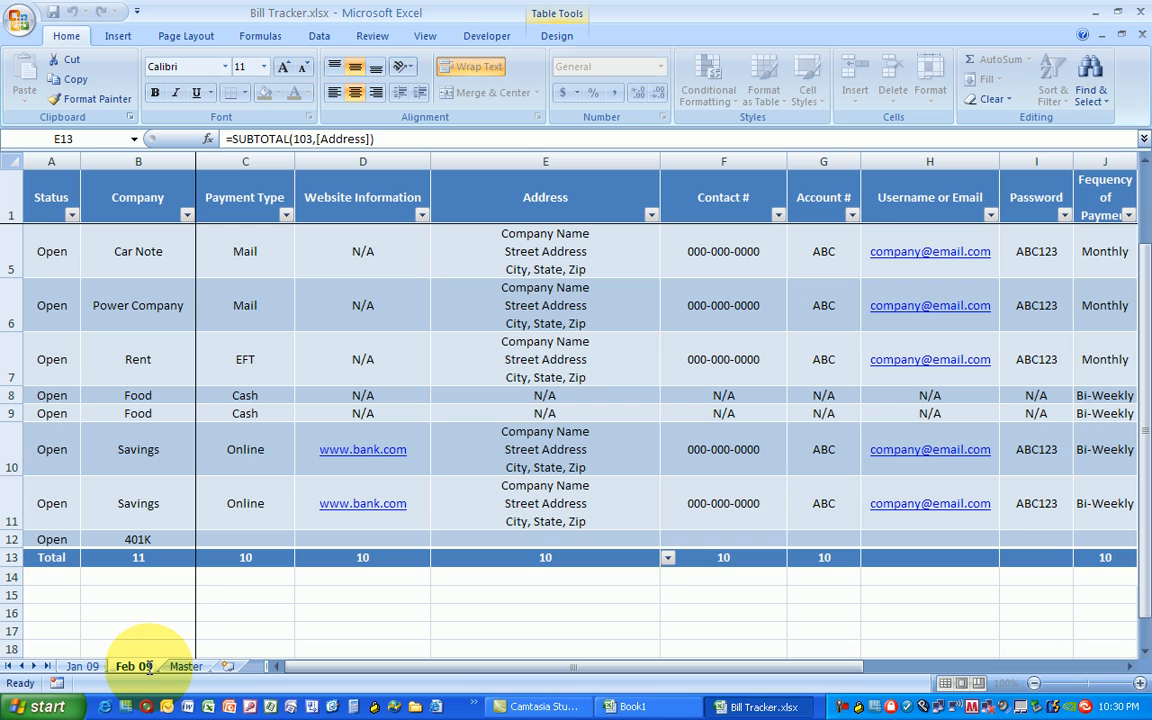
left_click(245, 612)
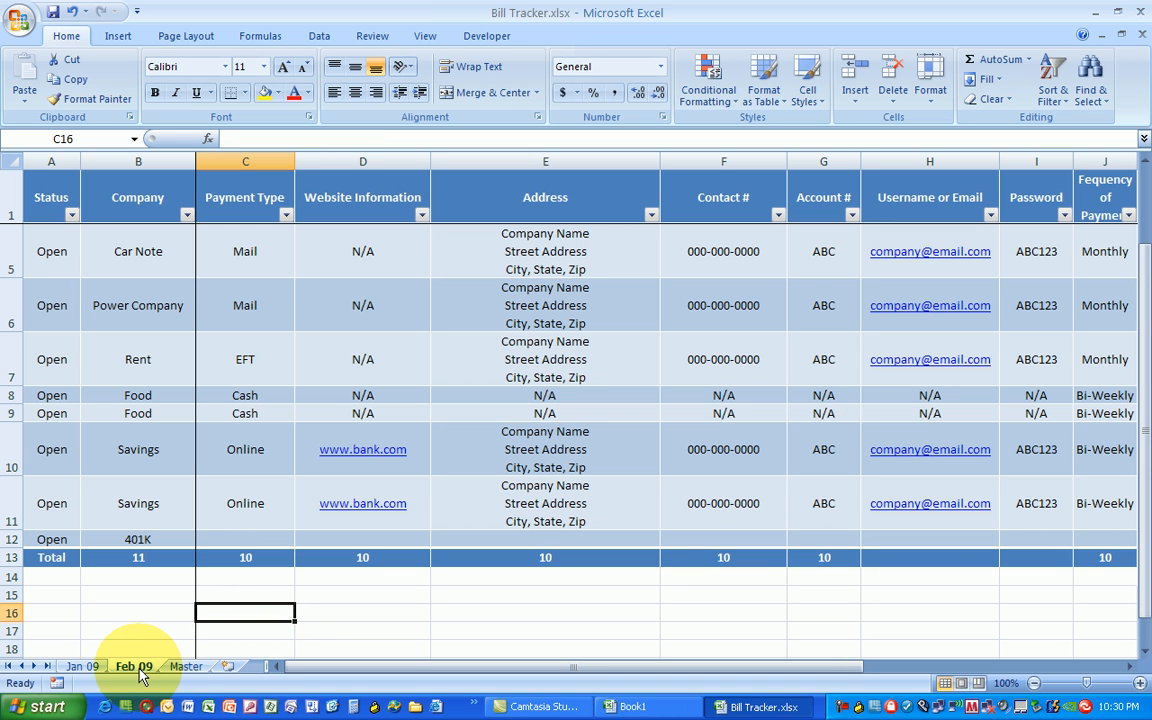
left_click(133, 666)
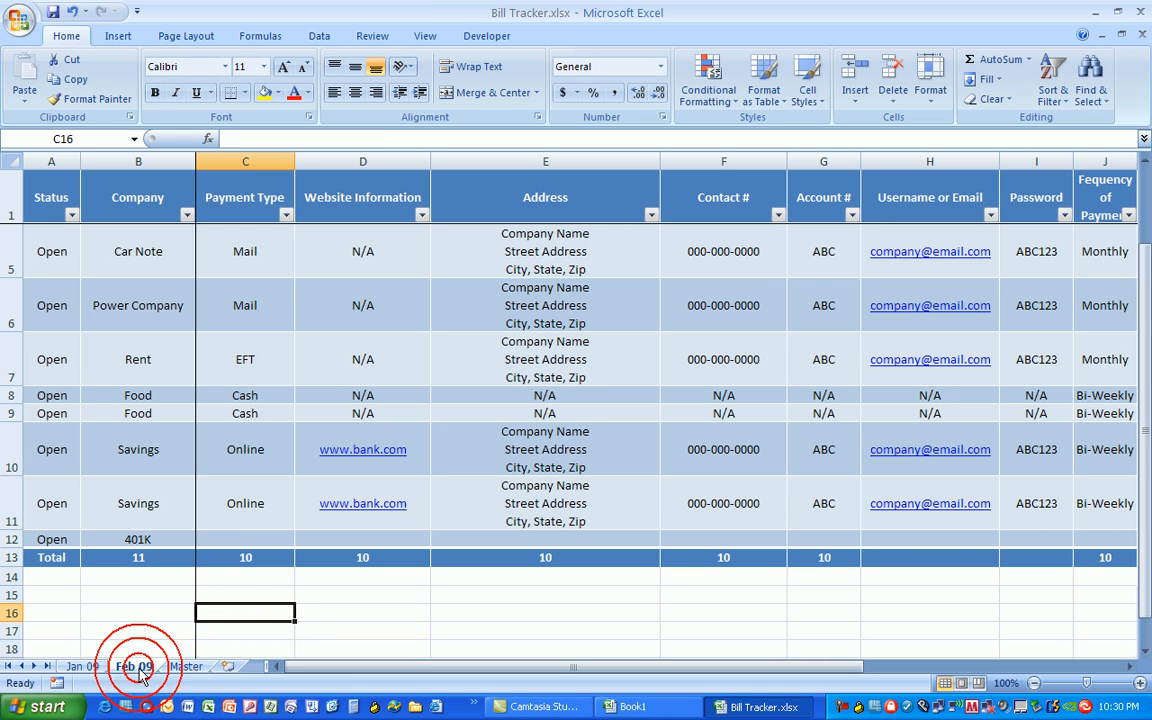
left_click(133, 666)
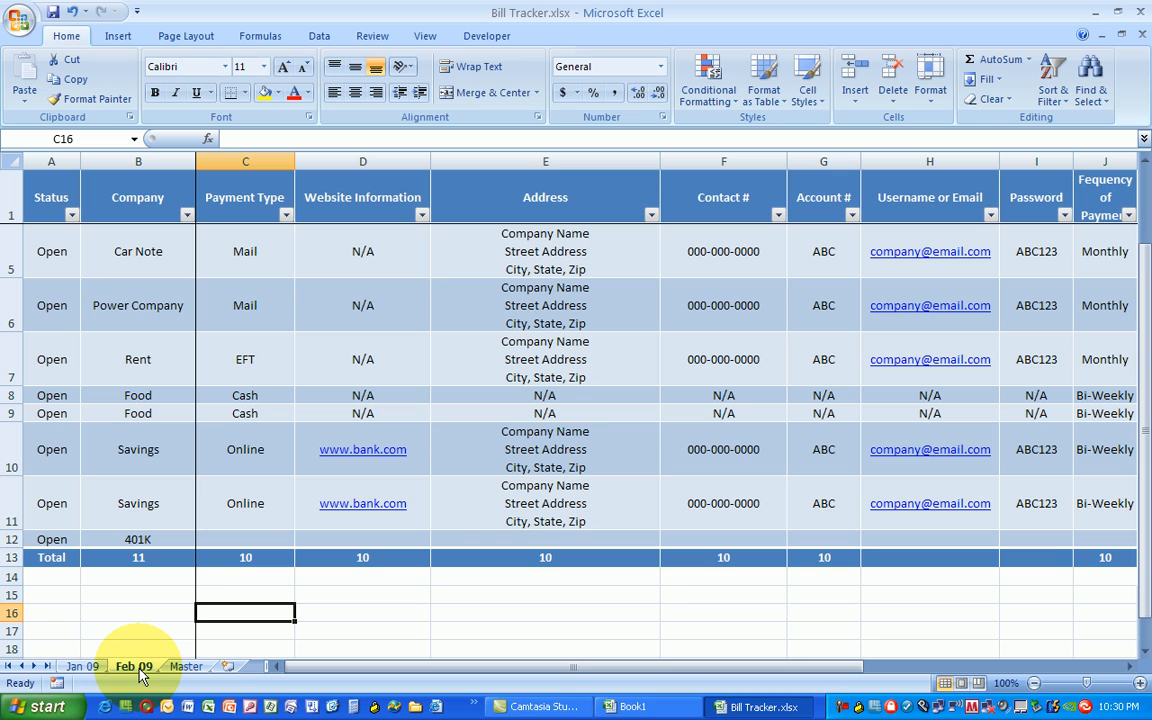